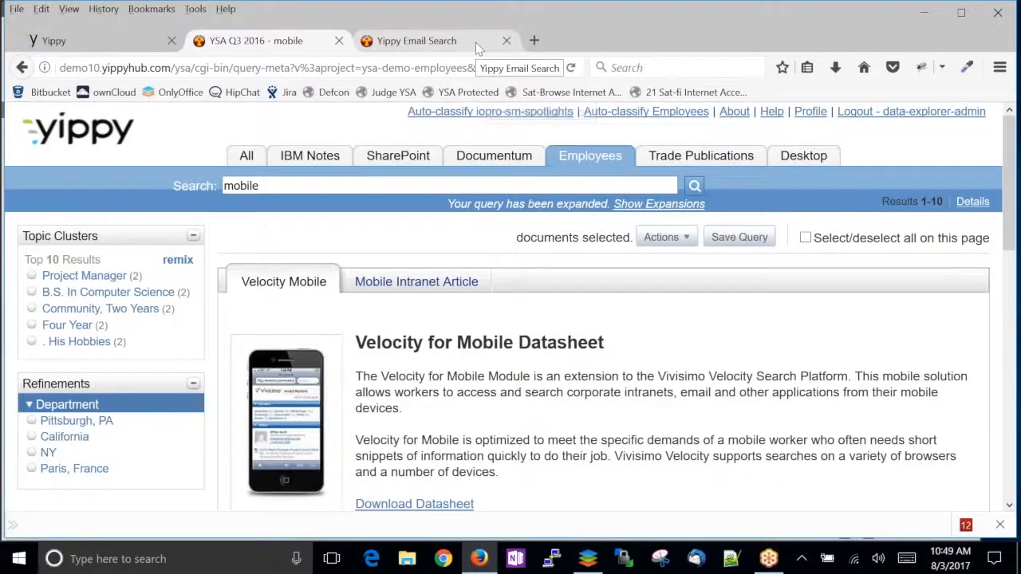
Switch to the Yippy Email Search tab showing the Microsoft Exchange email search page
left_click(414, 42)
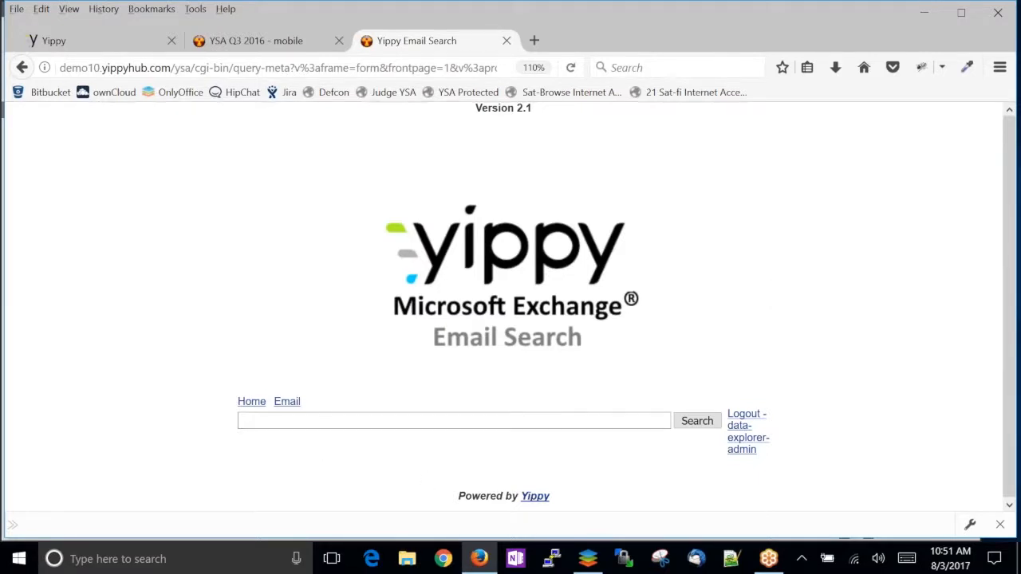
Search the Exchange email for 'mobile' using the suggested term, returning about 230 messages
left_click(453, 421)
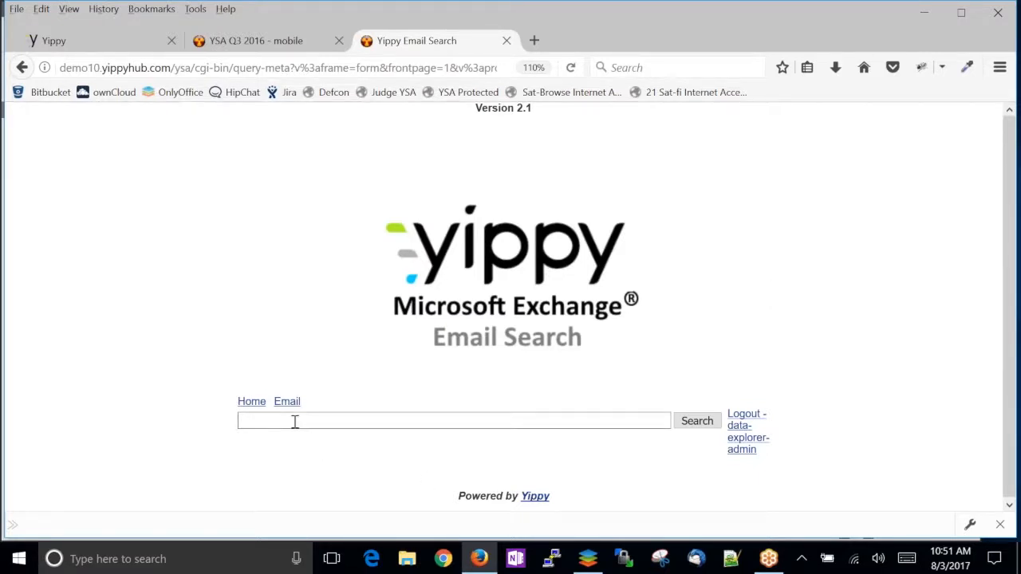
type("mobile")
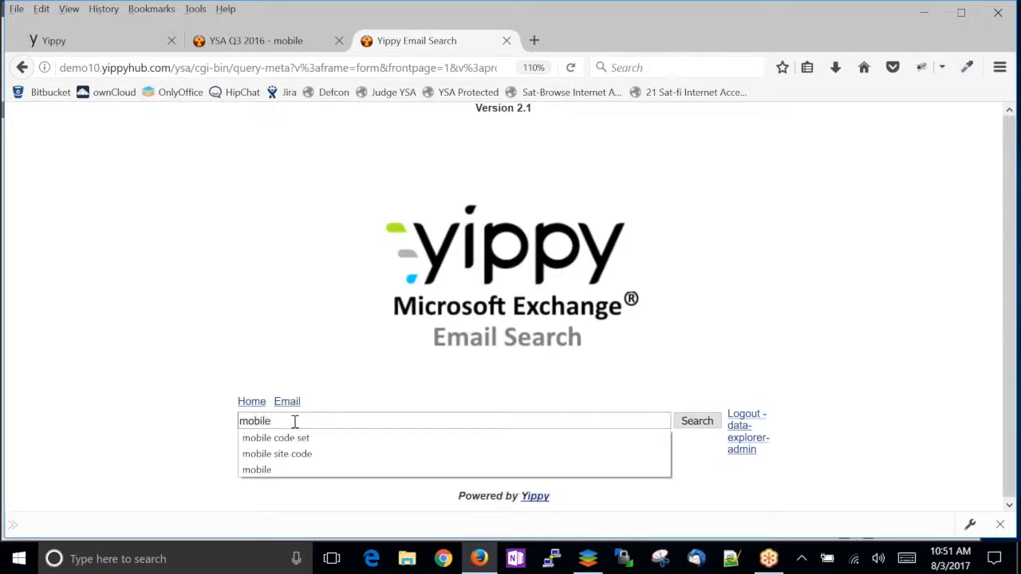
left_click(695, 422)
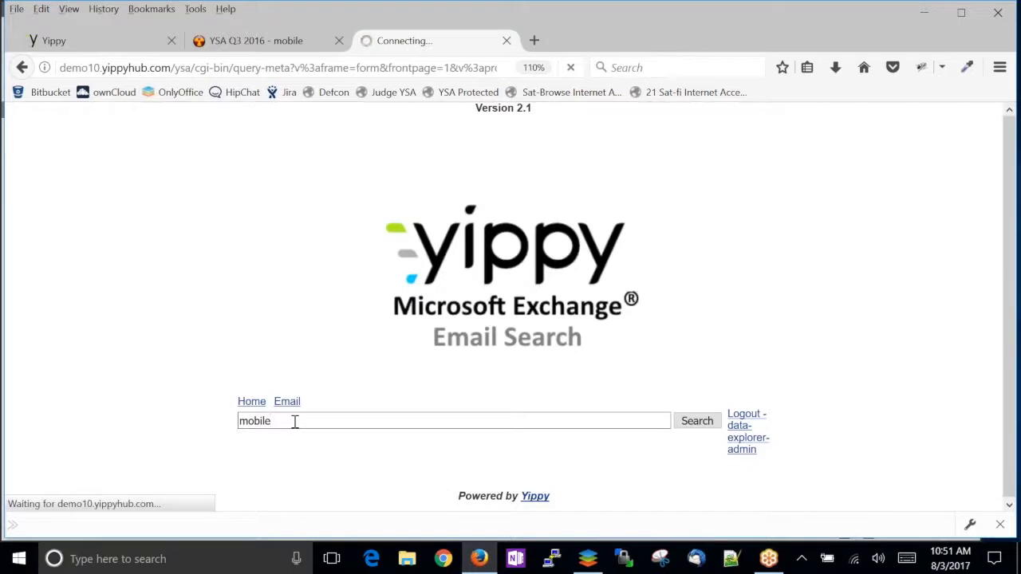
left_click(696, 421)
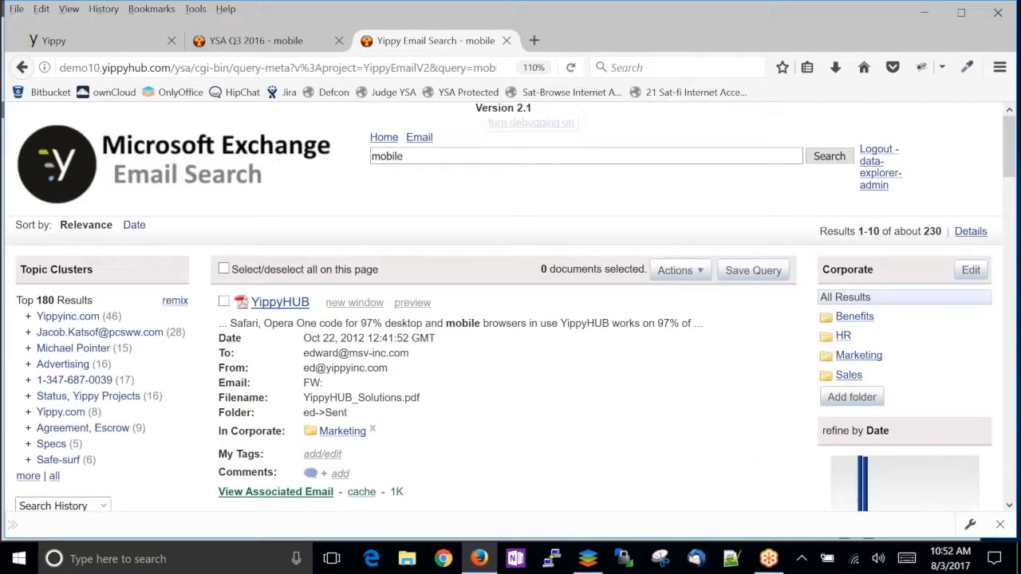
Browse the mobile results and the refine-by From and Folders lists toward a Sent folder
scroll("down", 3)
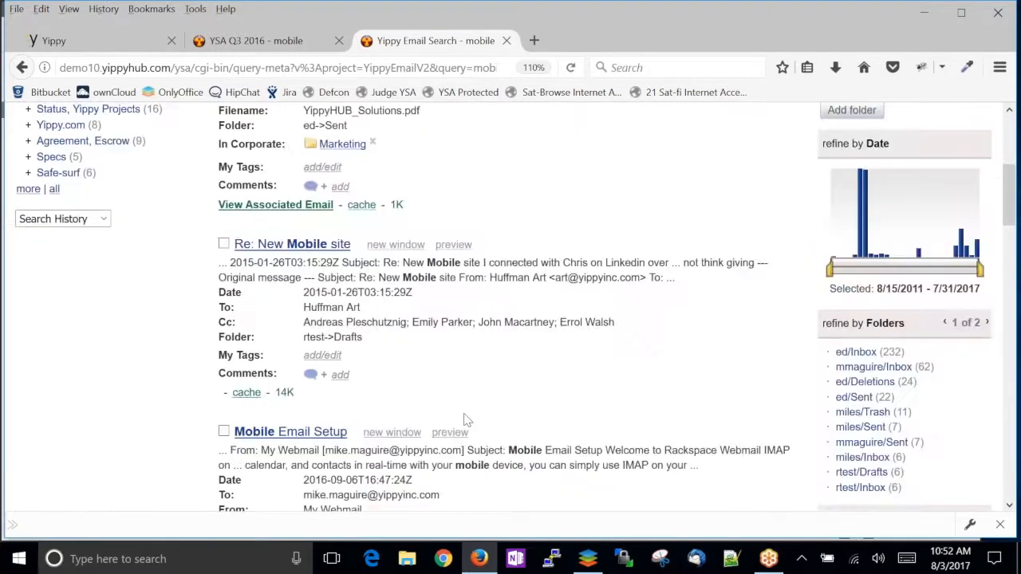
scroll("up", 3)
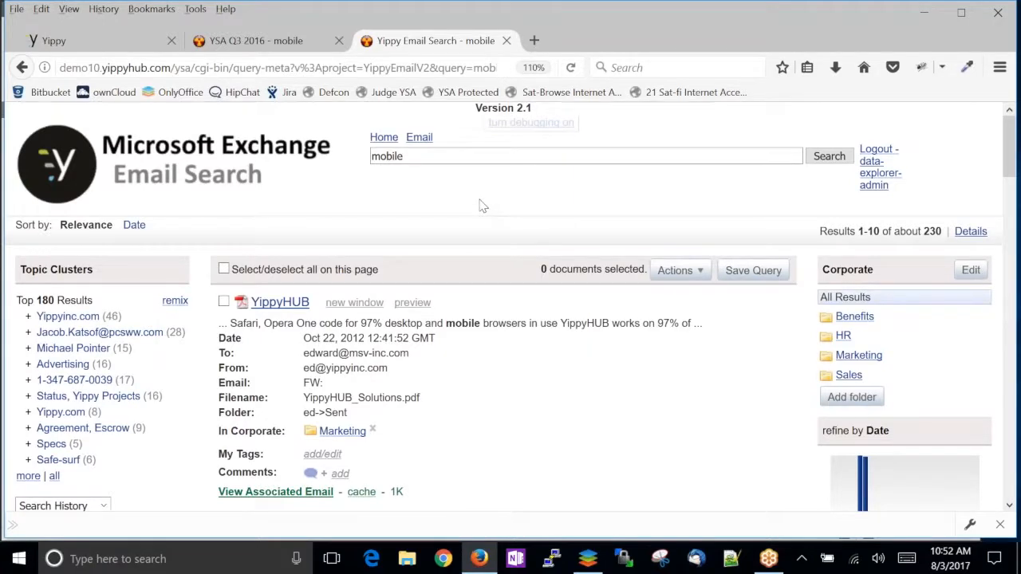
scroll("down", 3)
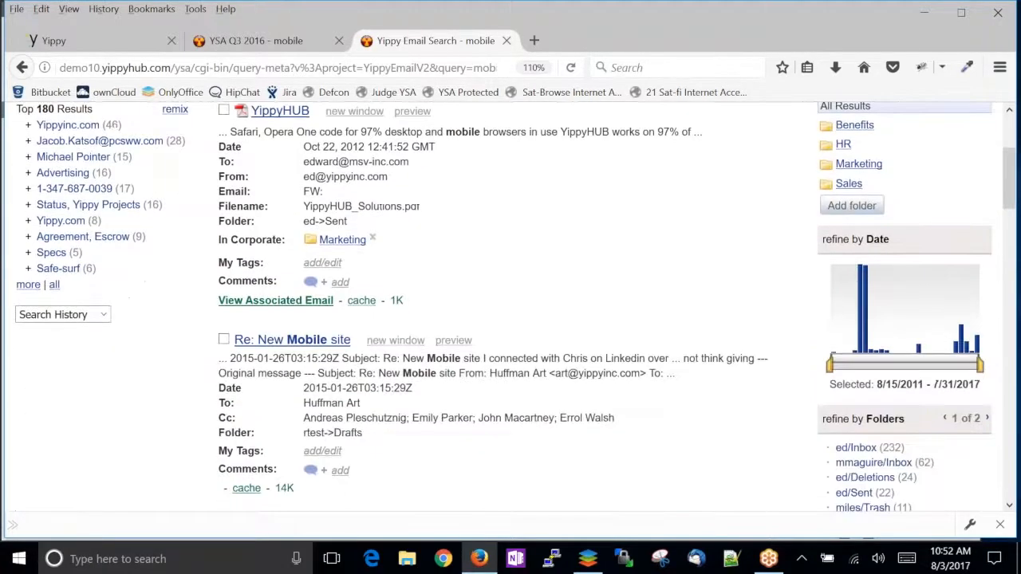
scroll("down", 3)
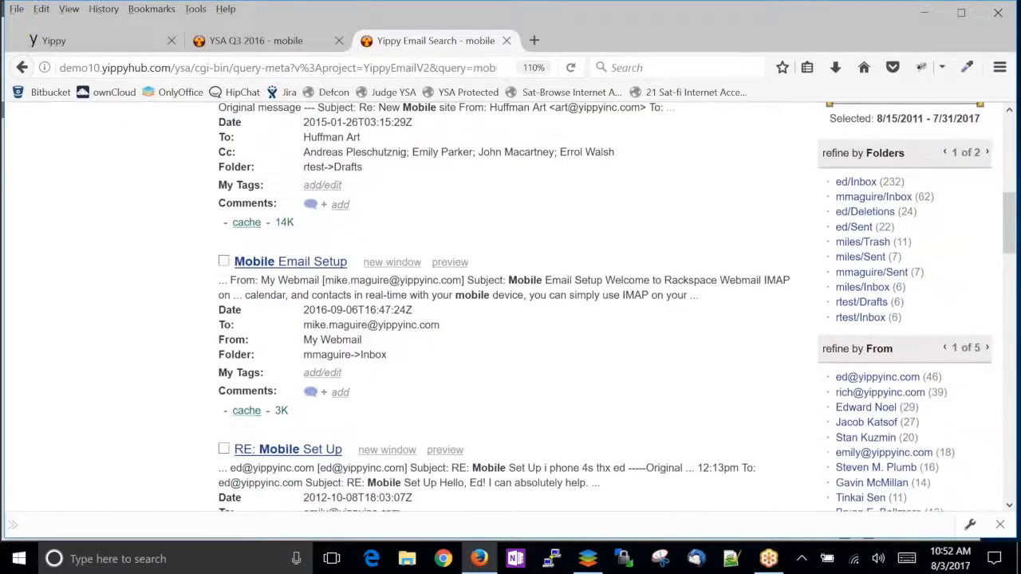
scroll("down", 3)
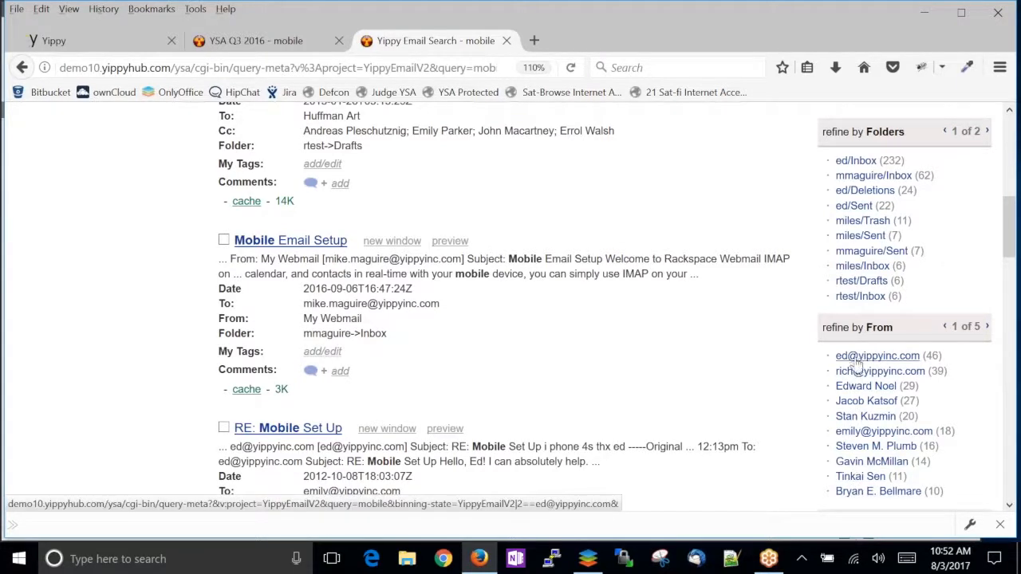
mouse_move(866, 415)
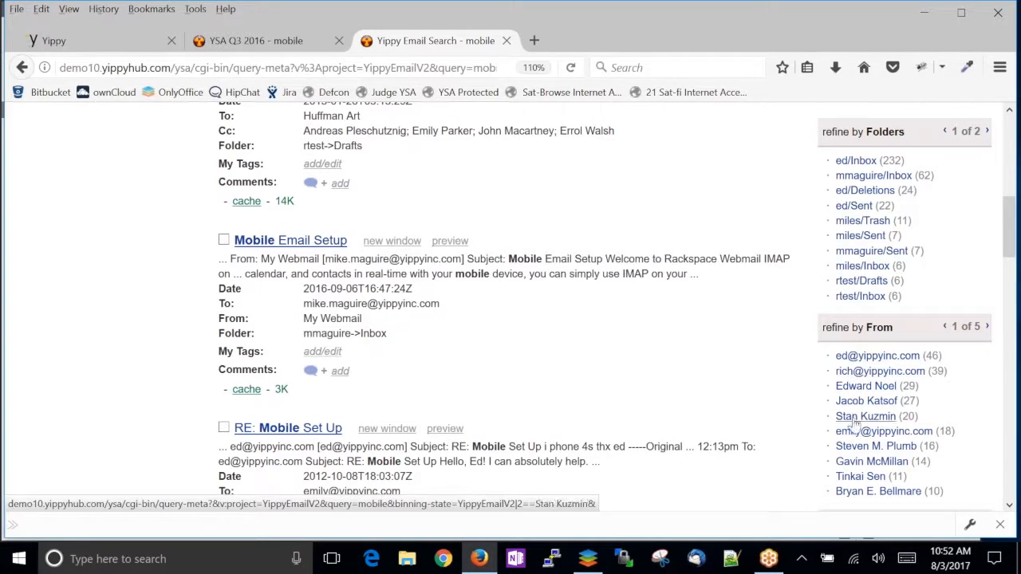
mouse_move(870, 461)
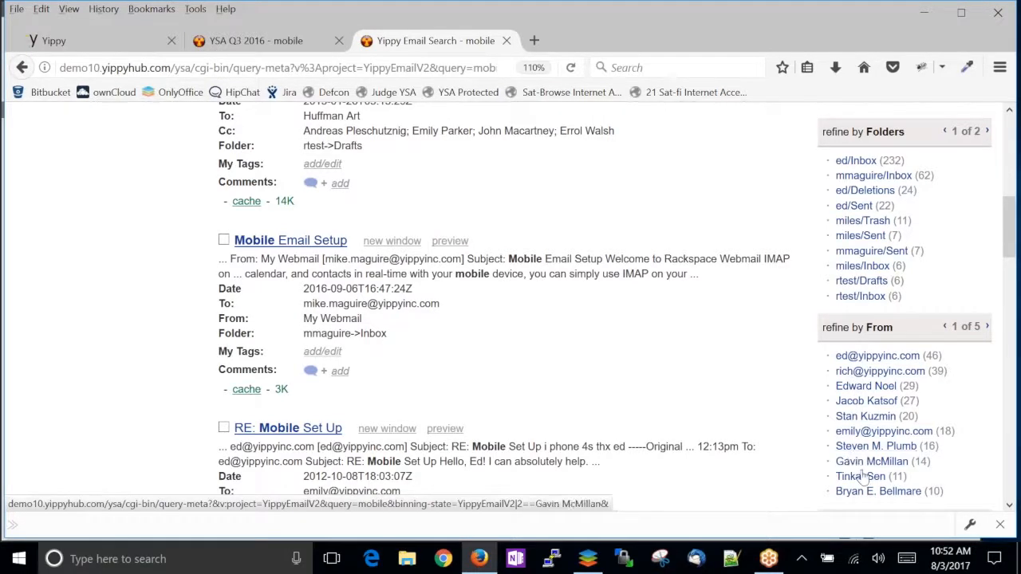
mouse_move(860, 475)
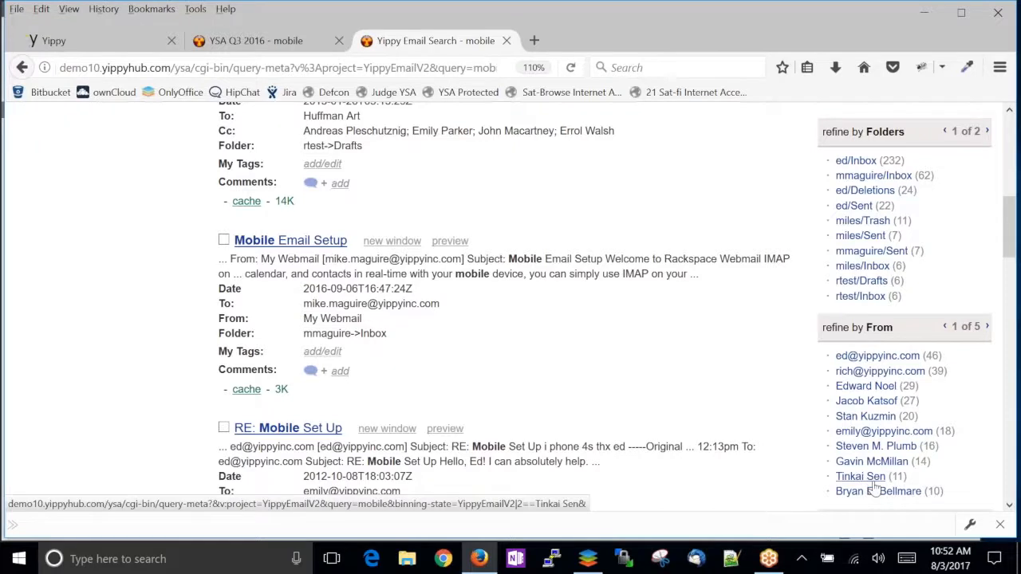
mouse_move(876, 447)
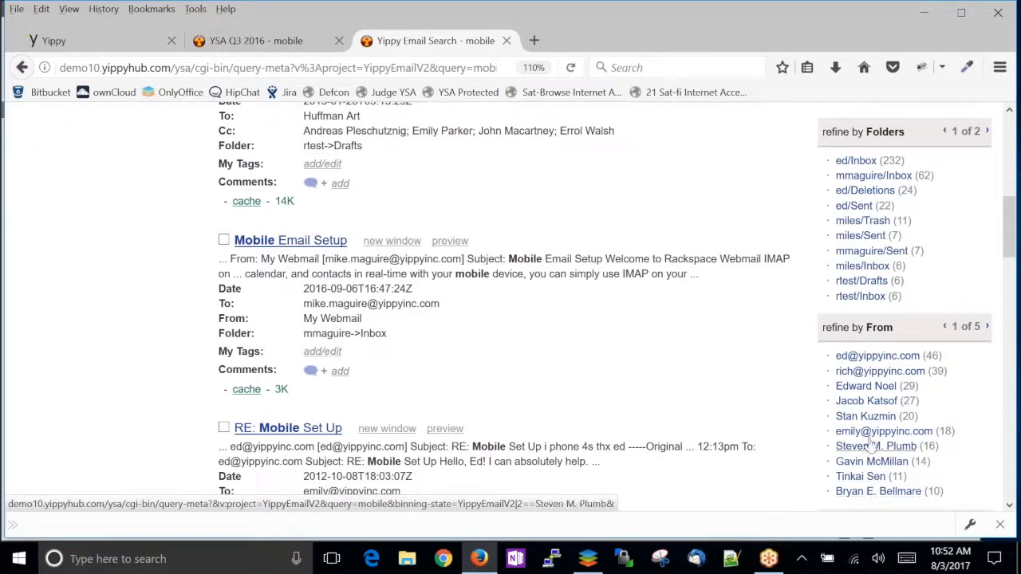
mouse_move(877, 356)
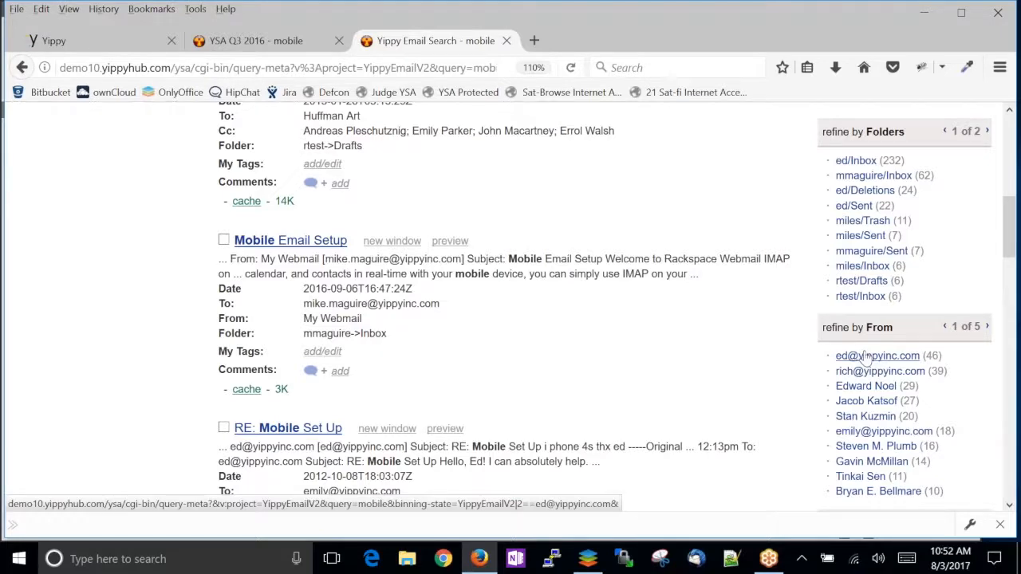
scroll("up", 3)
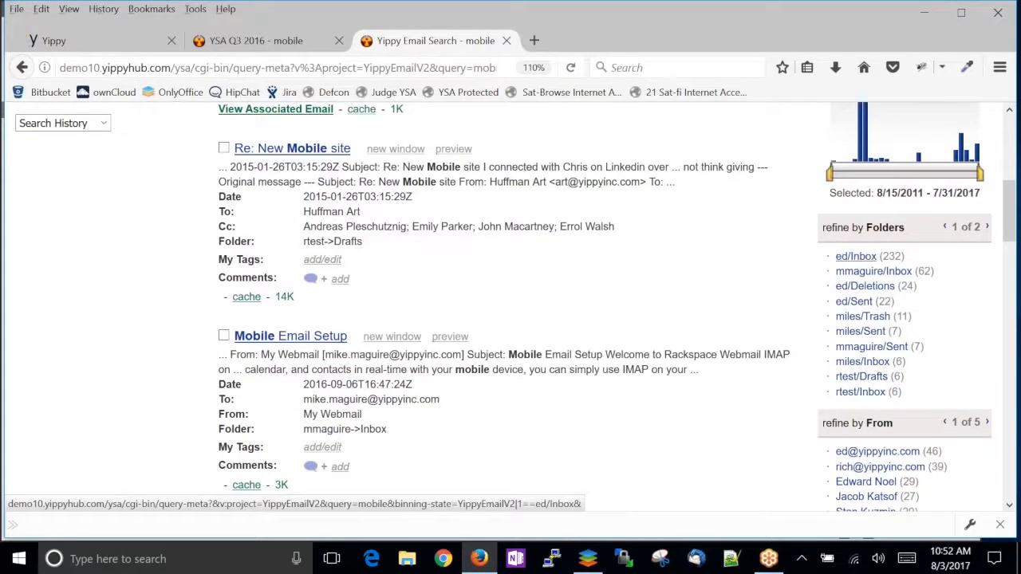
mouse_move(875, 271)
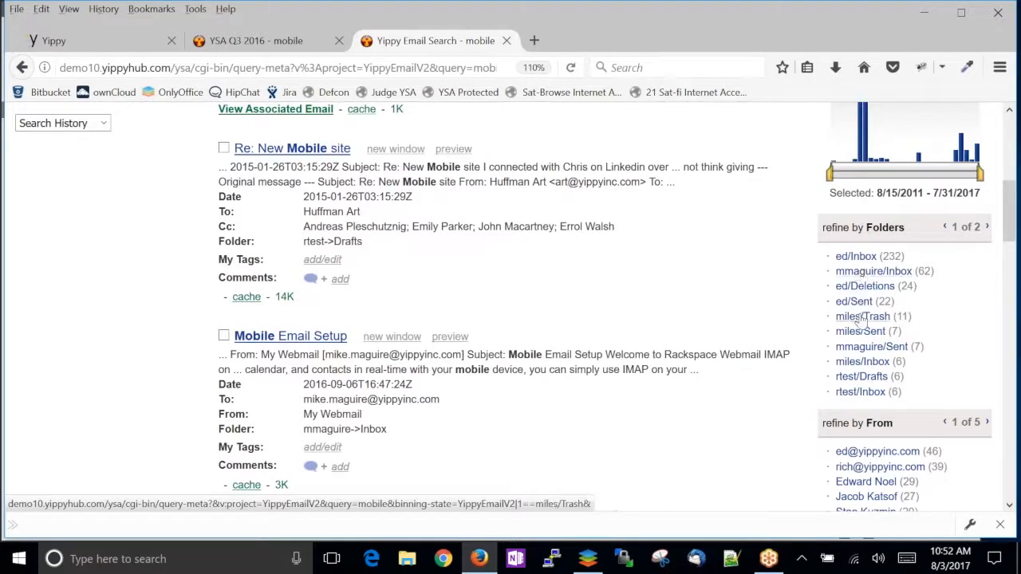
mouse_move(871, 346)
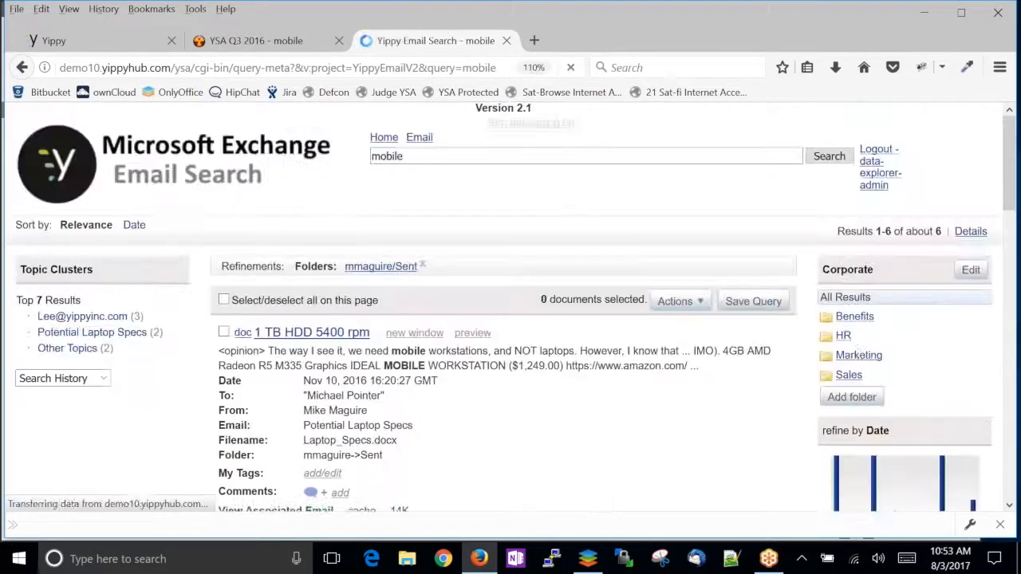
scroll("down", 3)
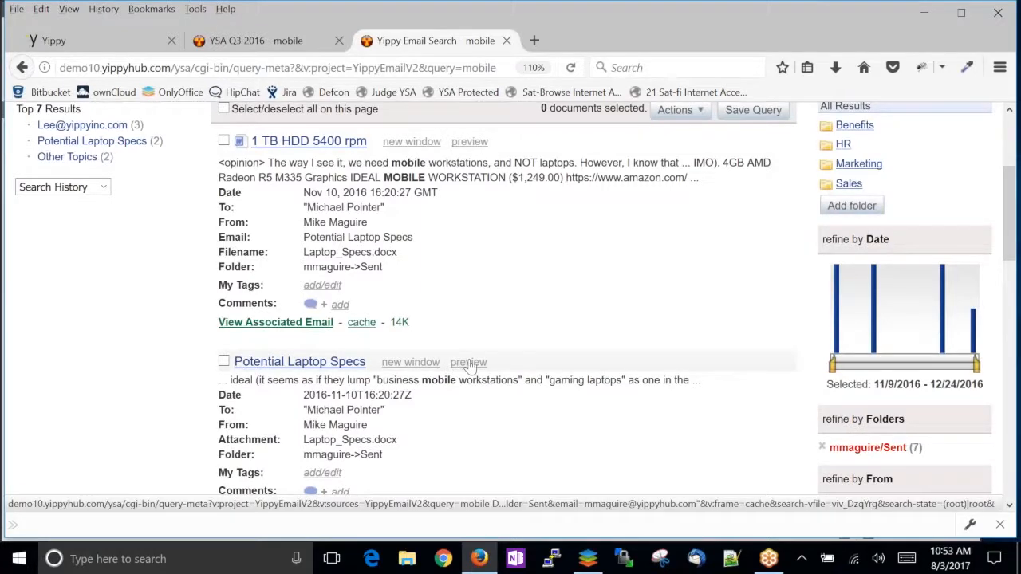
scroll("up", 3)
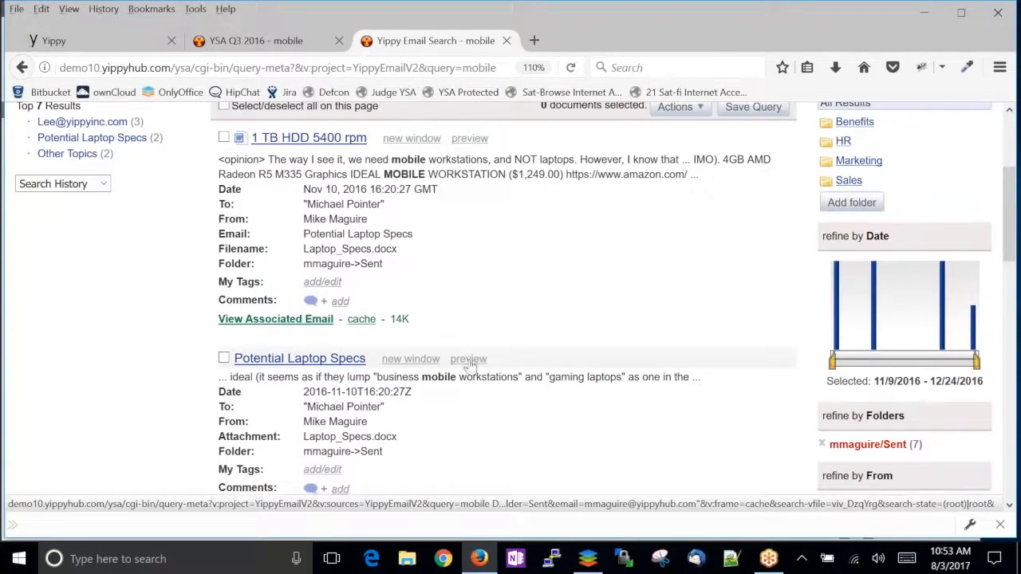
scroll("down", 3)
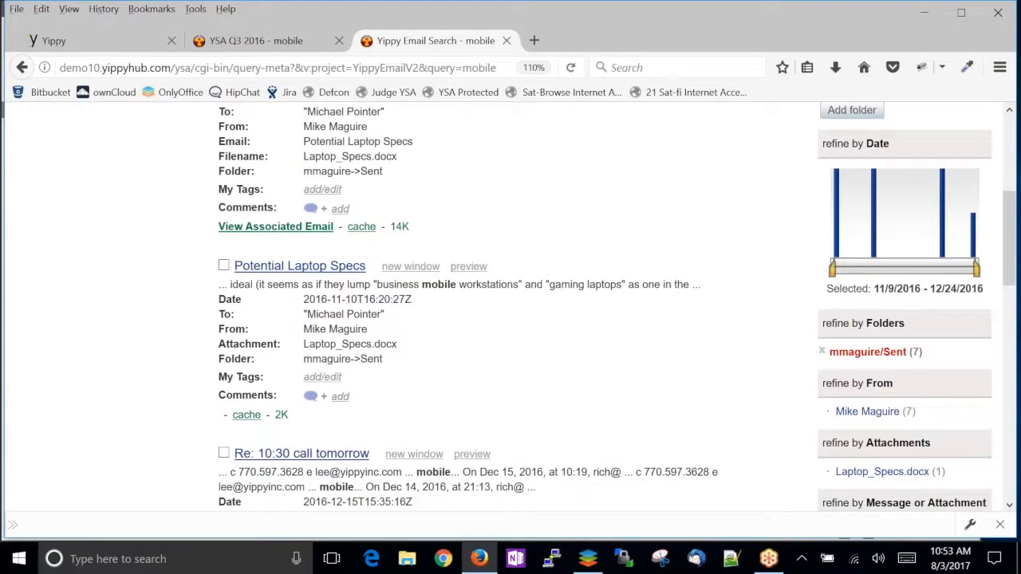
left_click(469, 266)
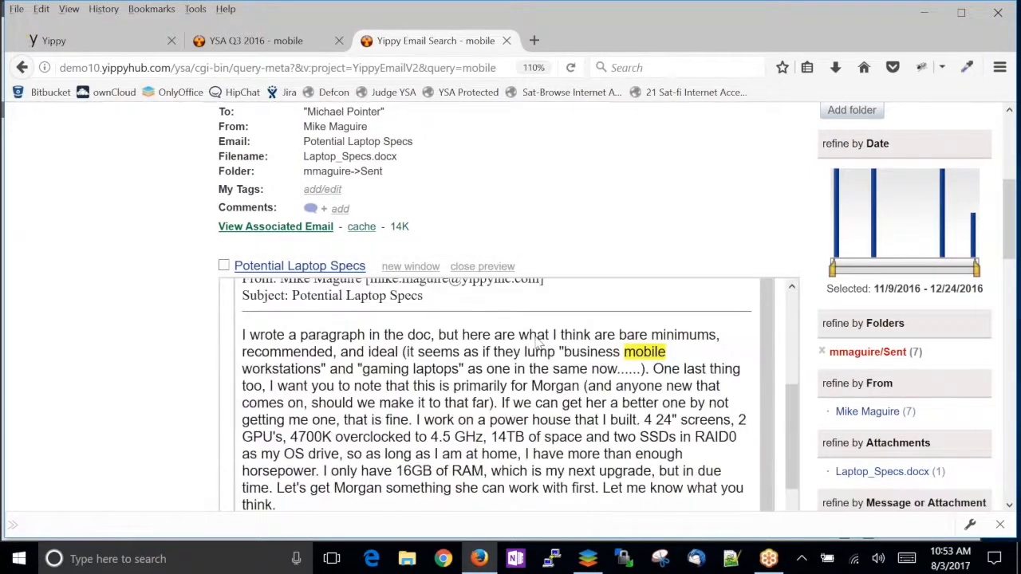
scroll("down", 3)
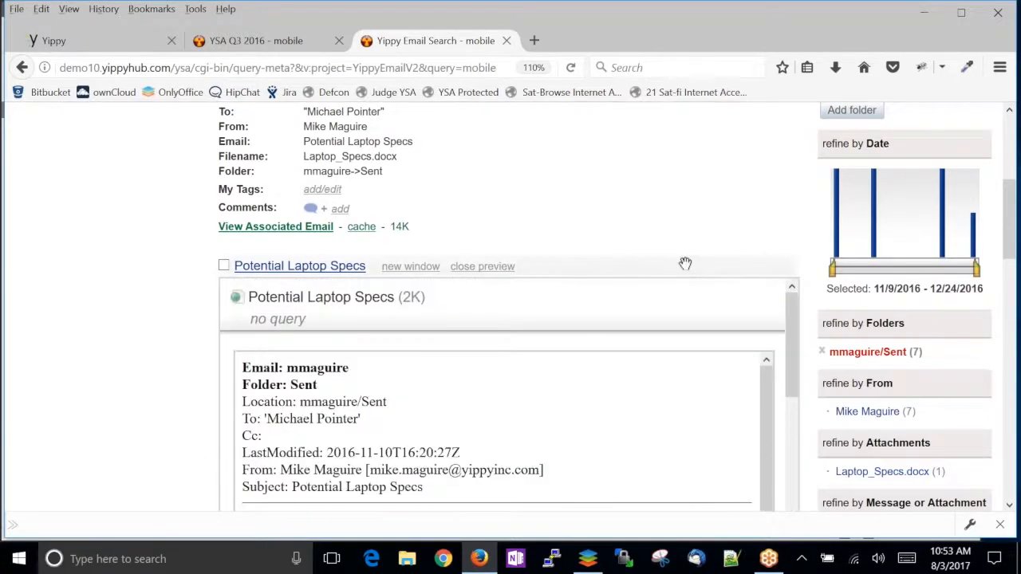
scroll("up", 3)
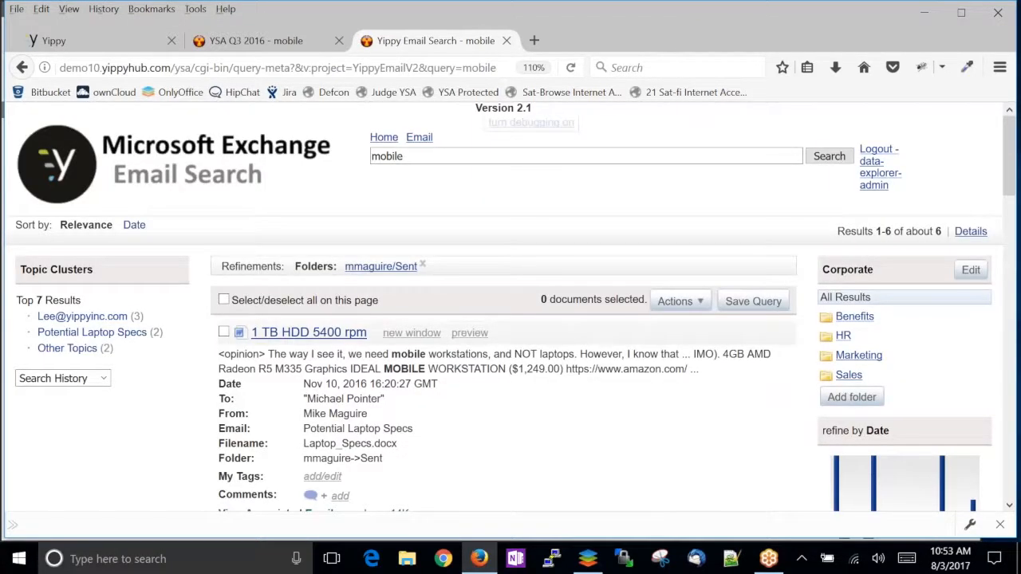
Preview the 1 TB HDD 5400 rpm email and read through its contents
left_click(469, 333)
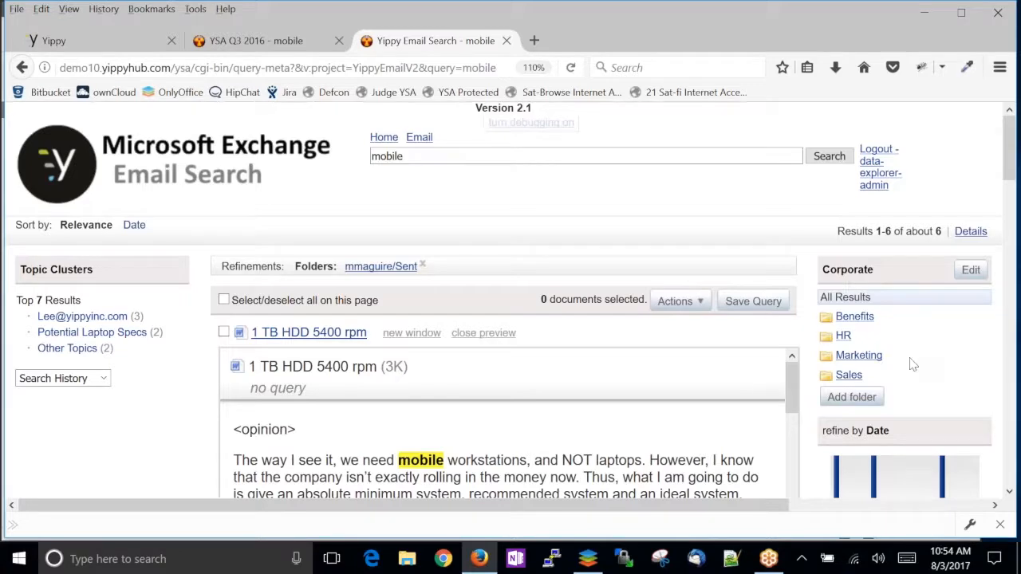
scroll("down", 3)
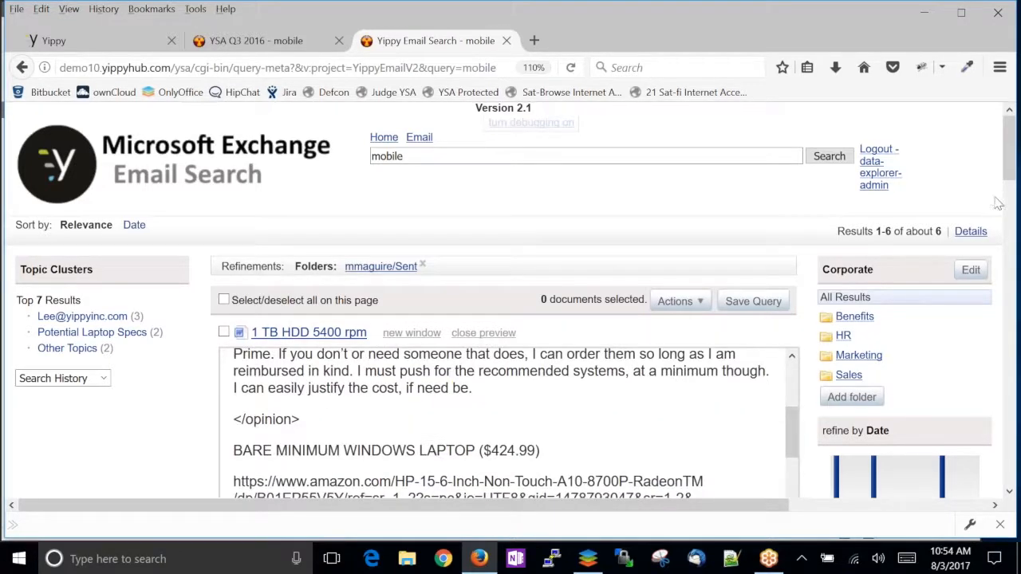
scroll("down", 3)
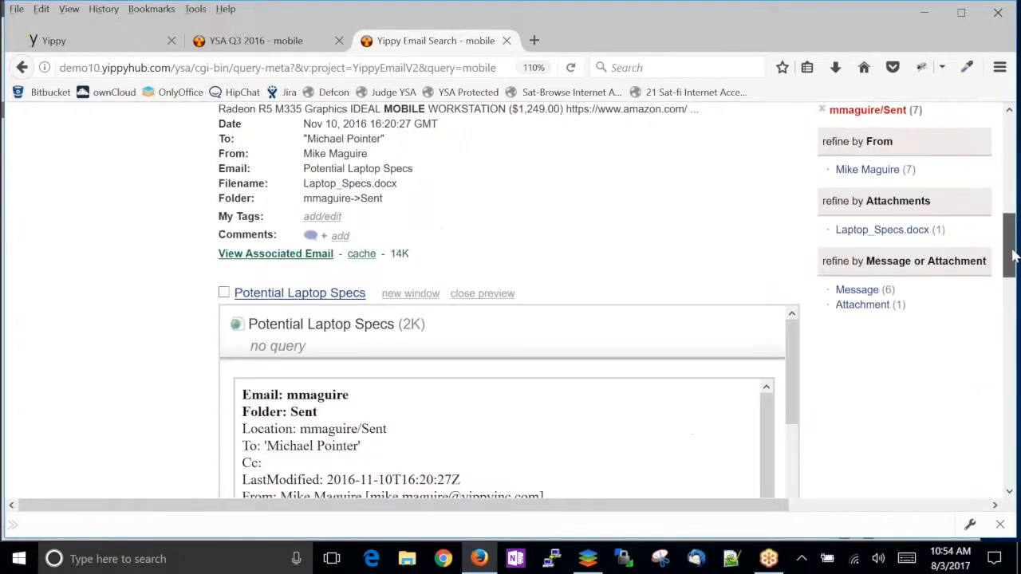
scroll("down", 3)
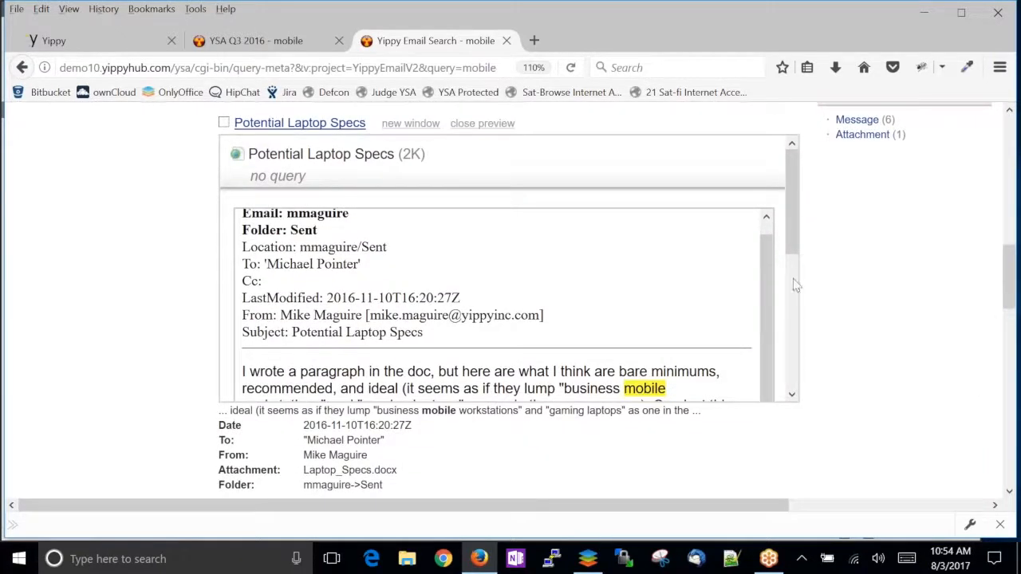
Close the Potential Laptop Specs preview and move on to searching for 'reports'
left_click(482, 123)
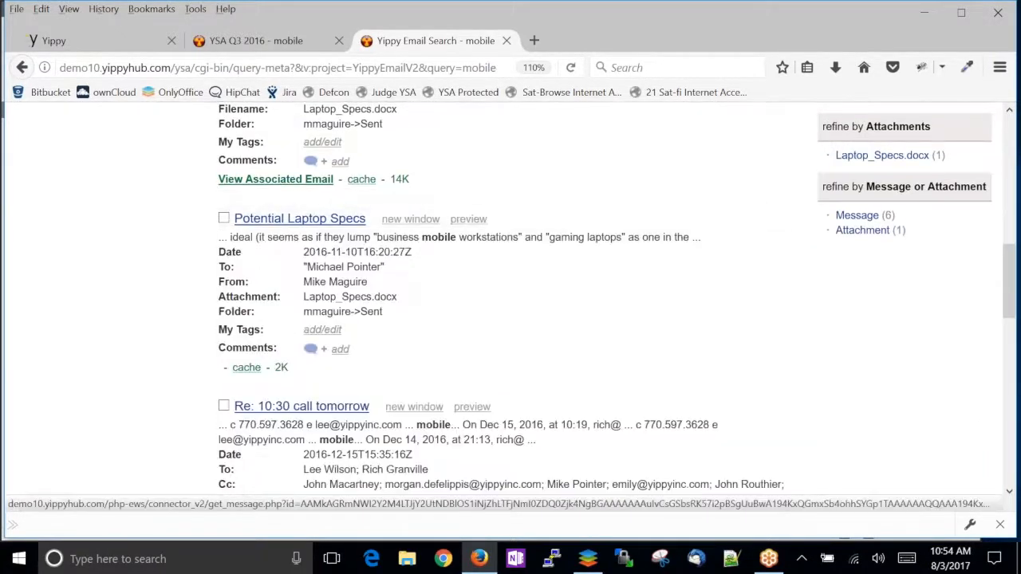
scroll("down", 3)
type("reports")
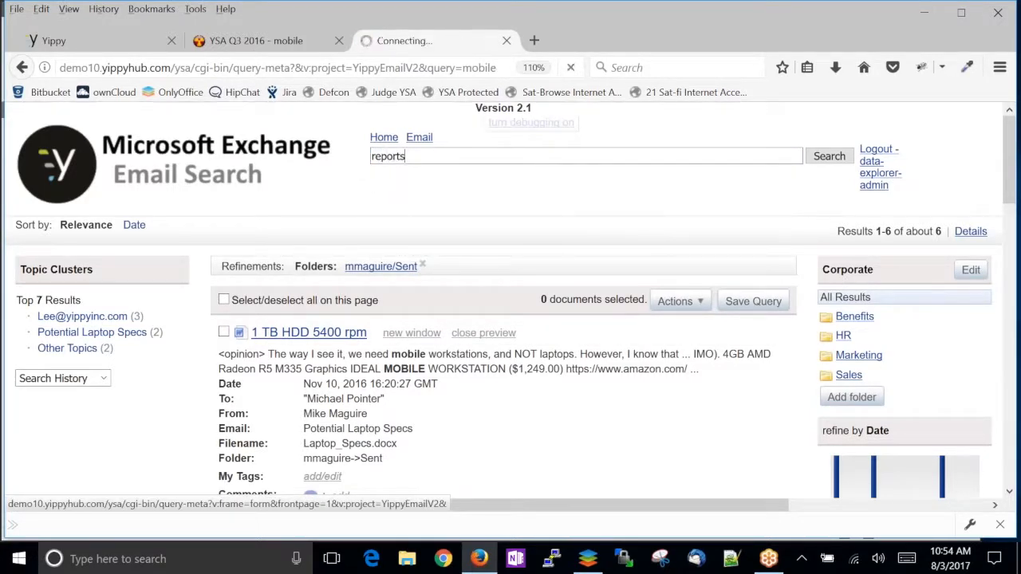
Run the 'reports' search (171 results) and preview the Quarterly Report document
left_click(830, 157)
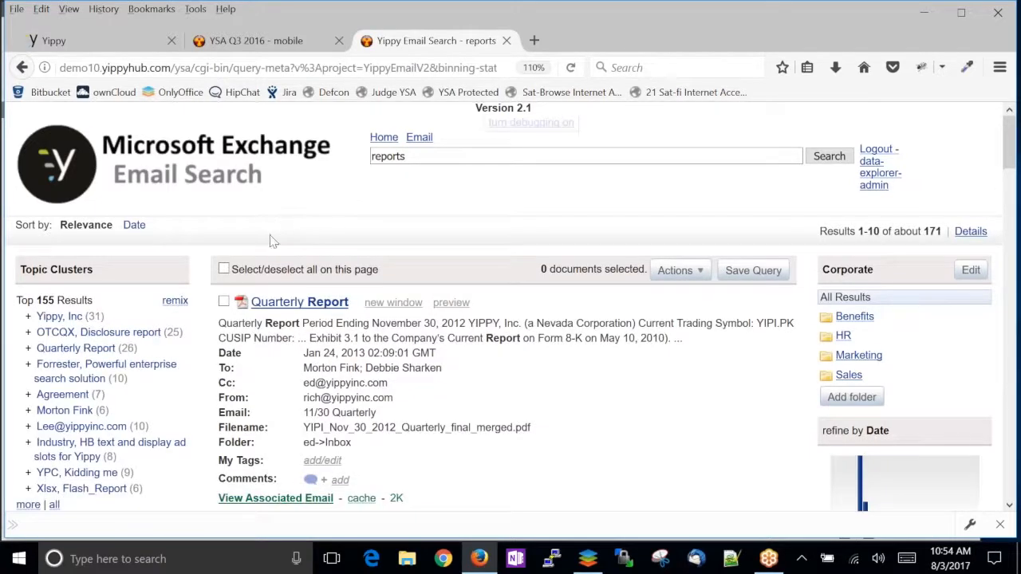
scroll("down", 3)
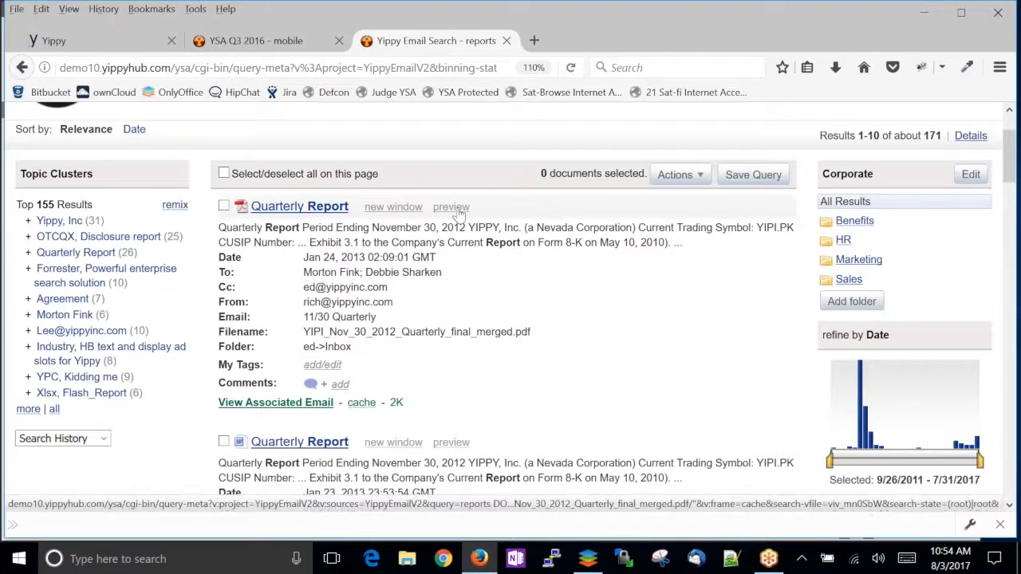
left_click(449, 208)
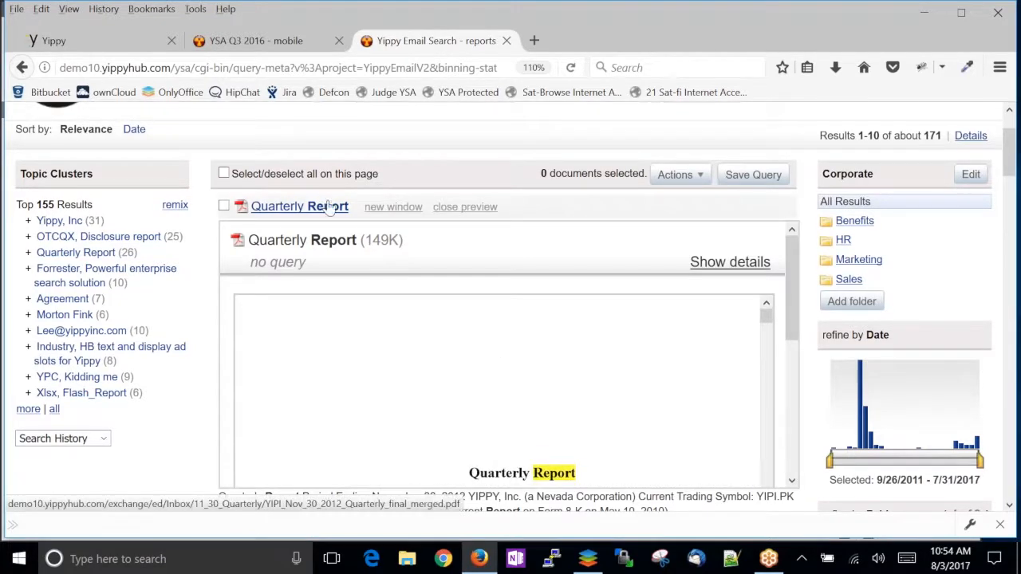
View the full Quarterly Report PDF, then go back to the reports results list
left_click(300, 206)
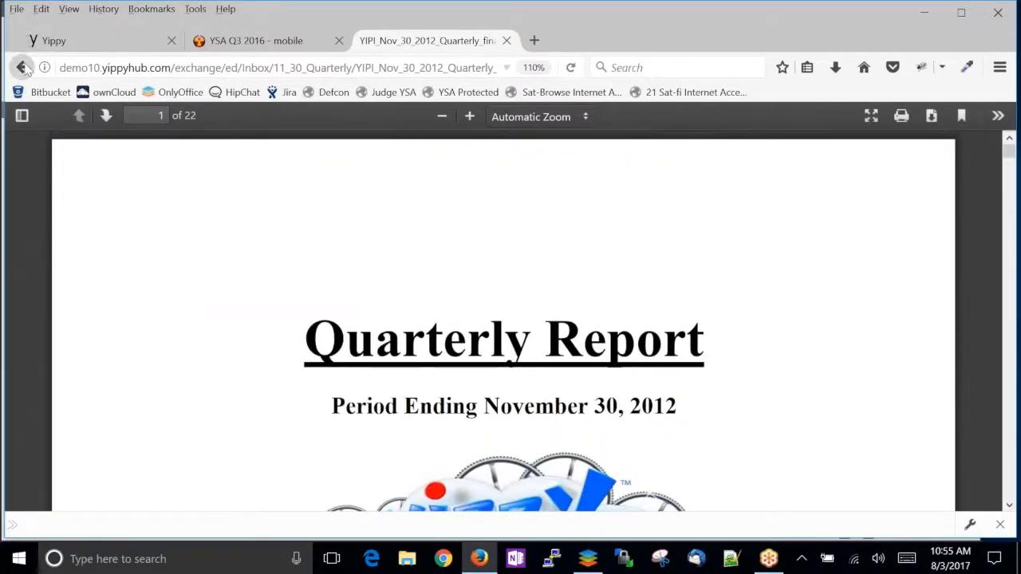
left_click(23, 67)
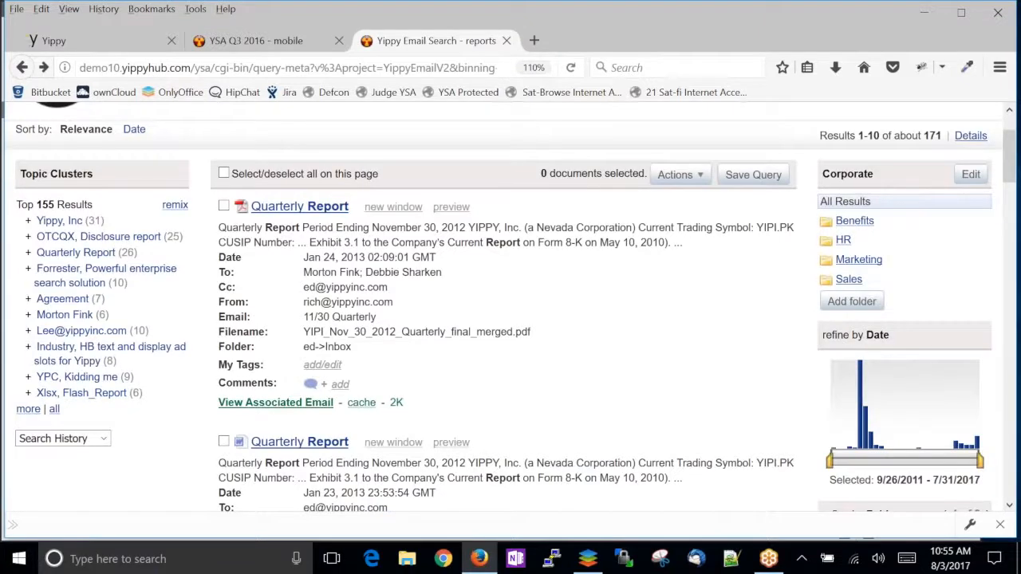
mouse_move(628, 304)
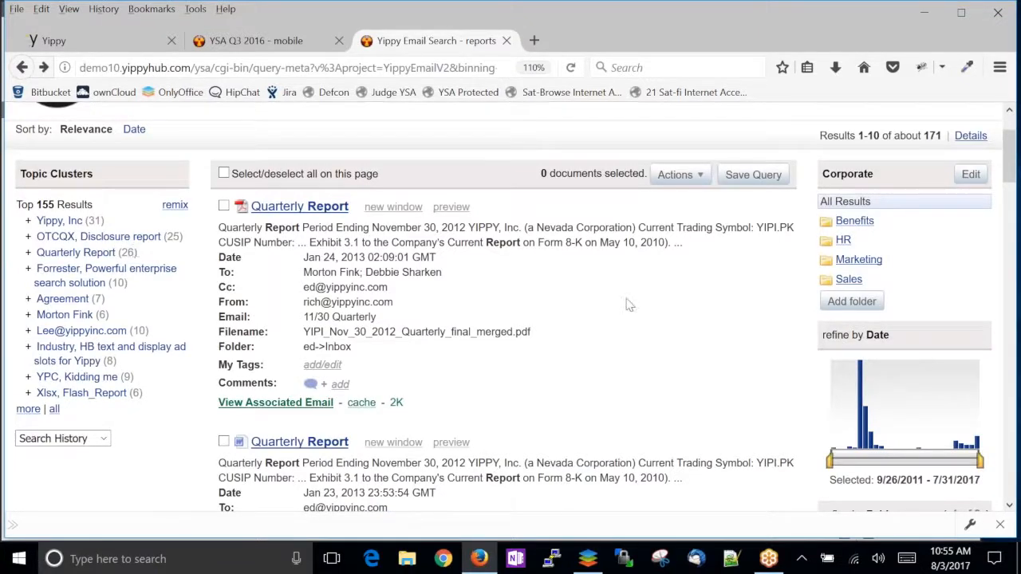
scroll("up", 3)
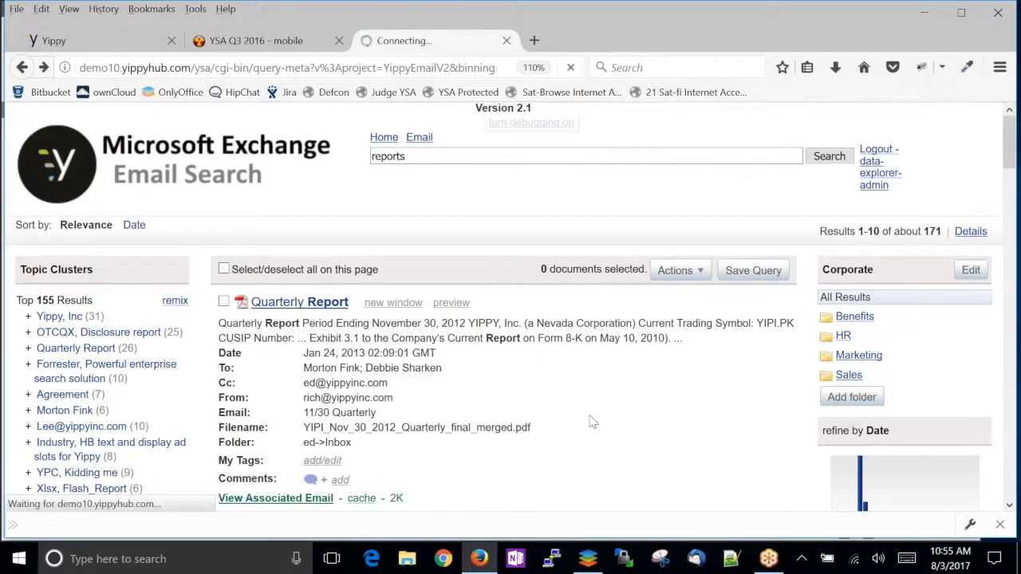
Sort the reports results by date and locate the refine-by-Date histogram
left_click(134, 223)
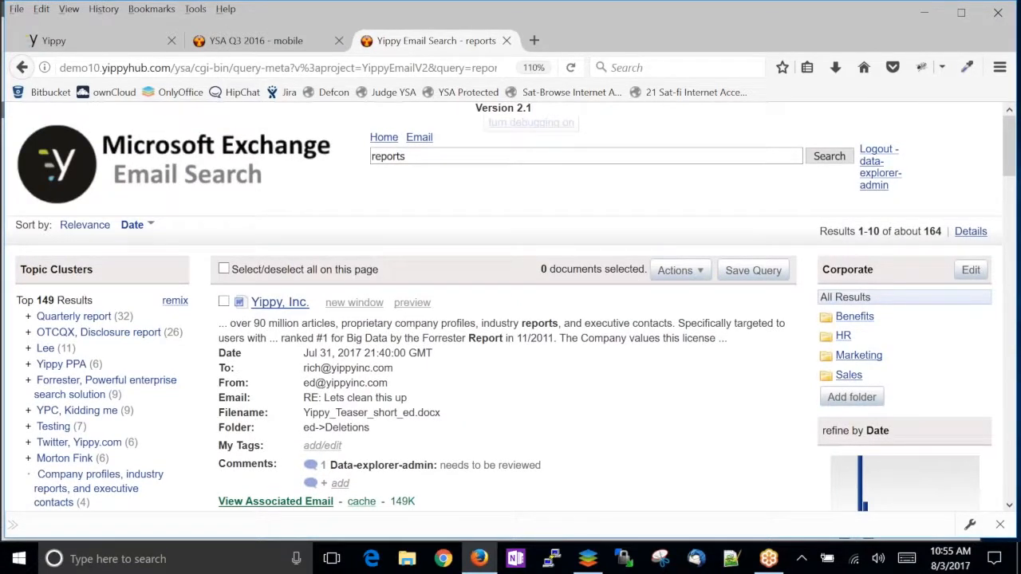
scroll("down", 3)
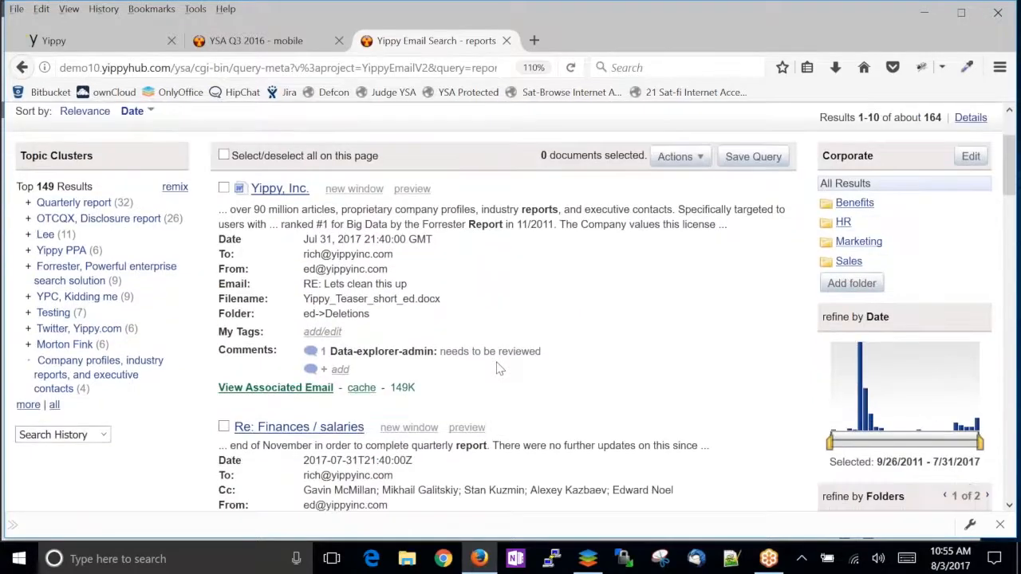
scroll("down", 3)
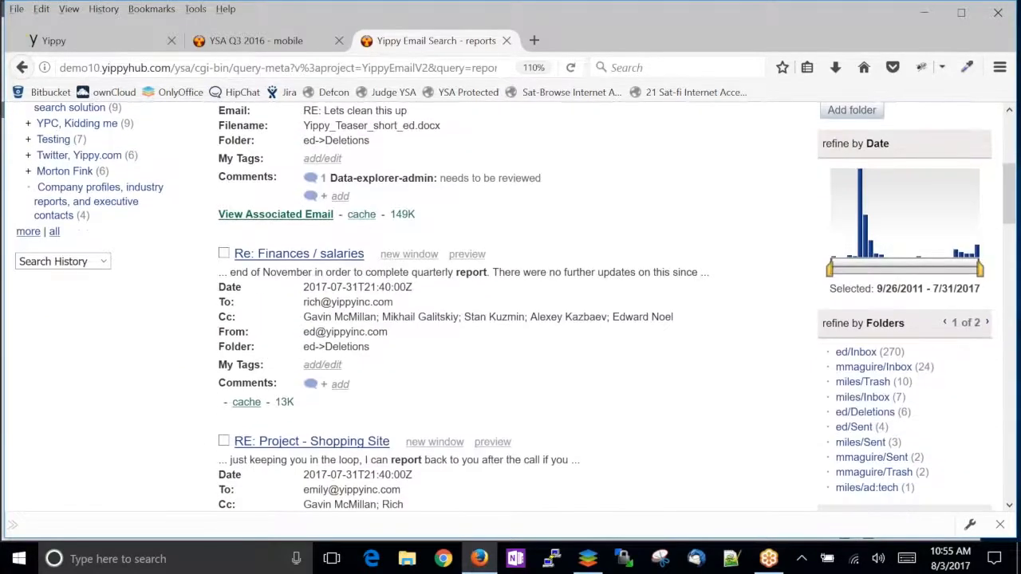
scroll("up", 3)
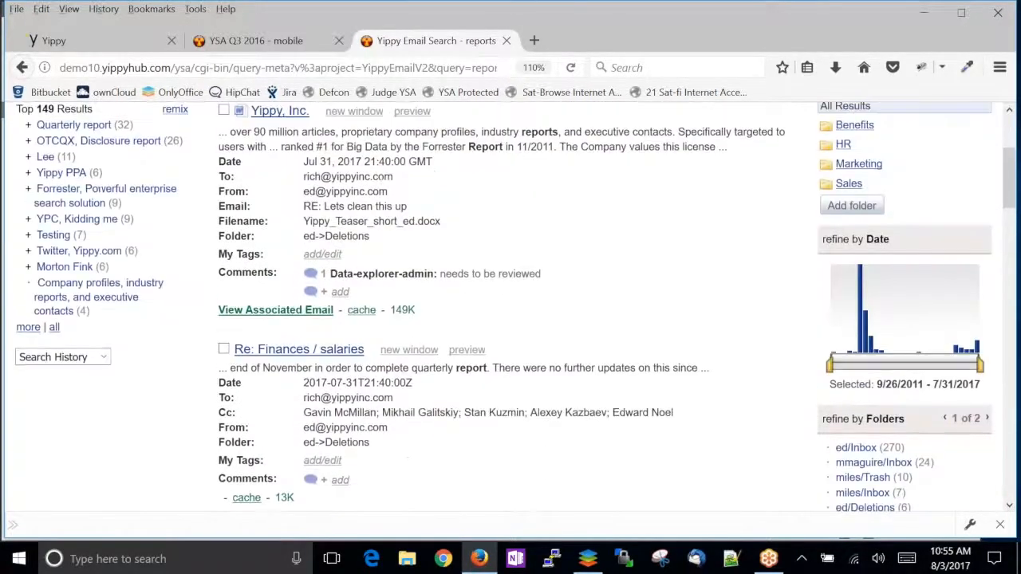
scroll("up", 3)
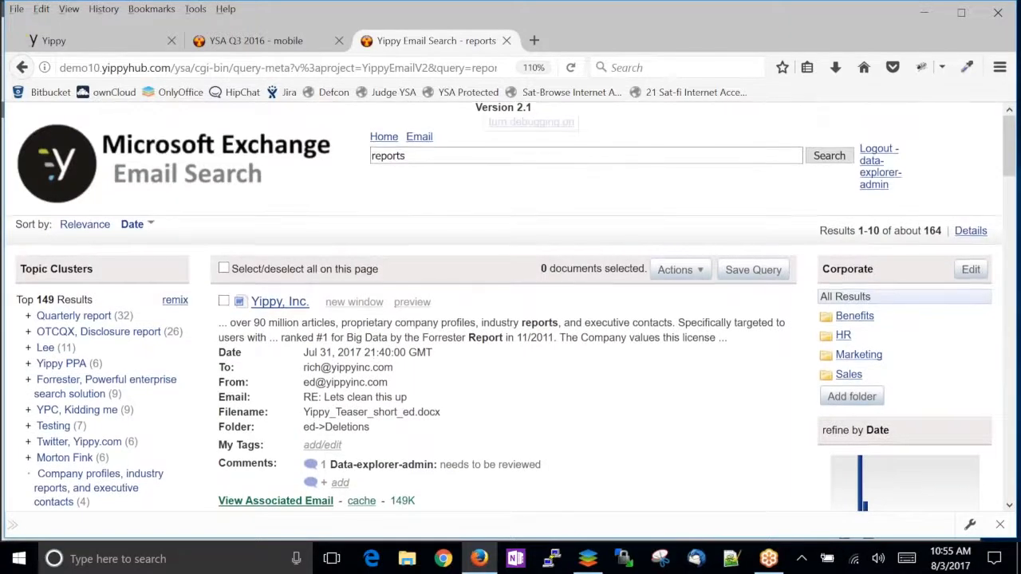
scroll("down", 3)
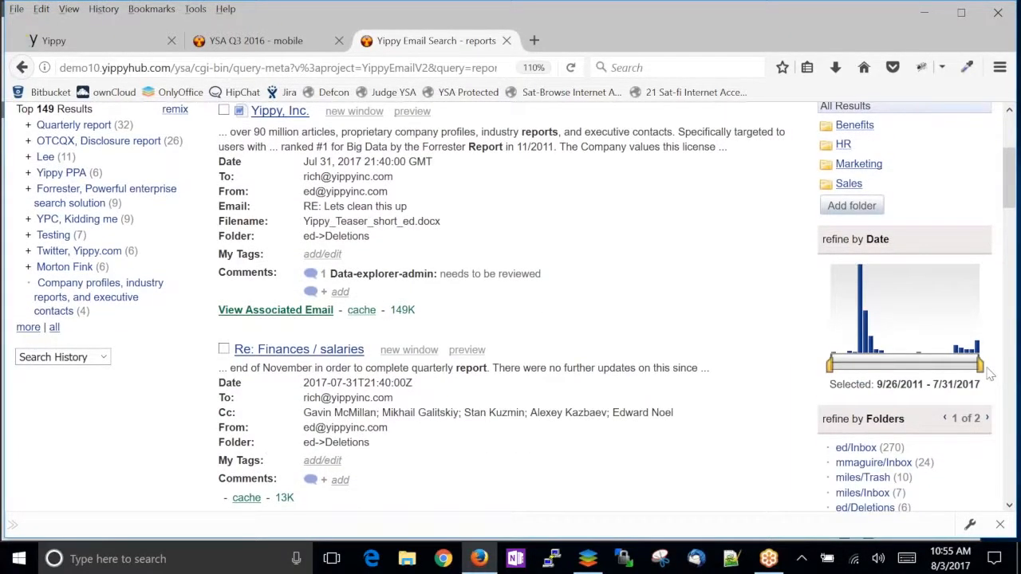
Narrow the date range to 9/26/2011–4/11/2013, leaving about 109 messages
left_click_drag(981, 366, 893, 366)
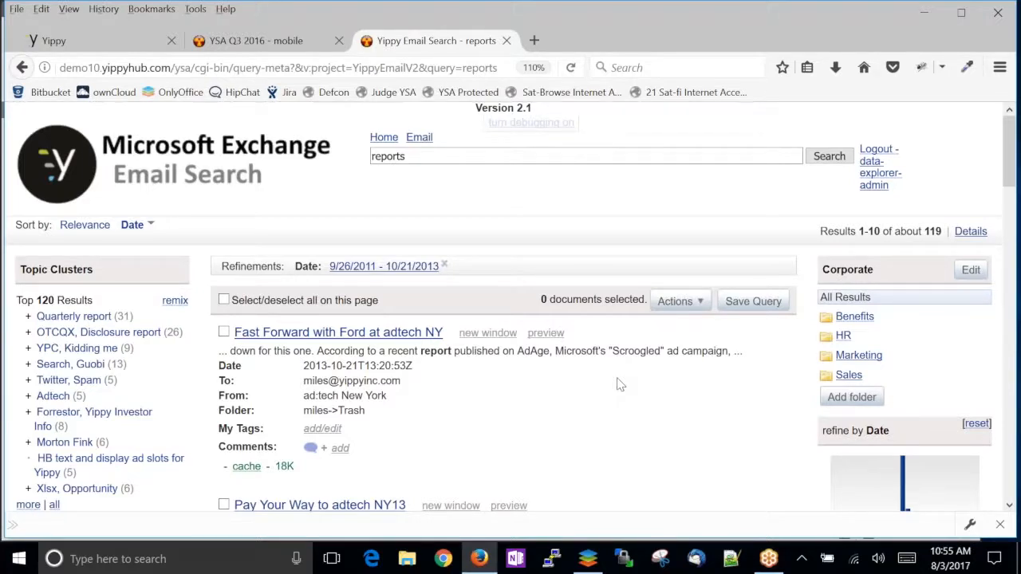
scroll("down", 3)
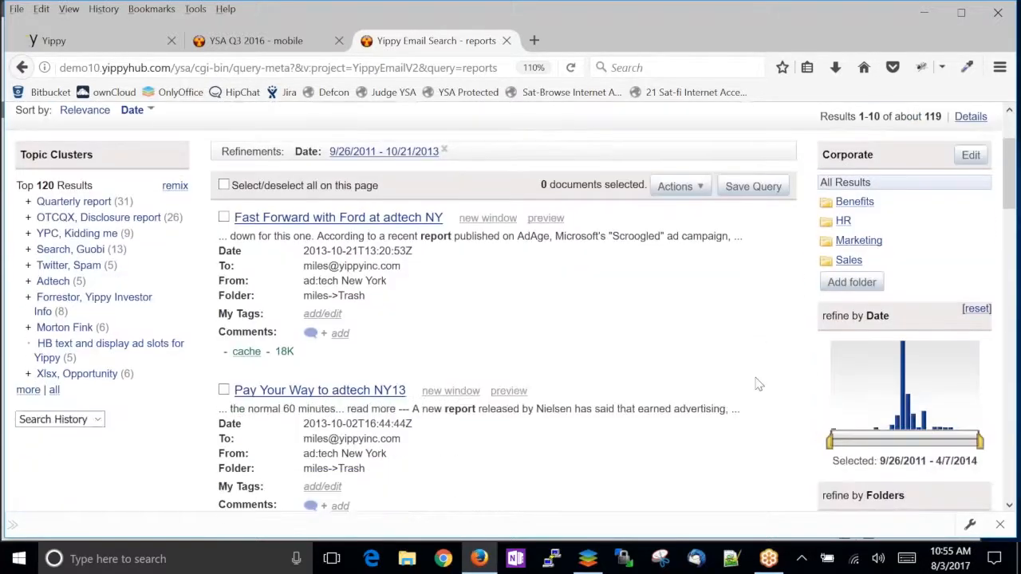
scroll("down", 3)
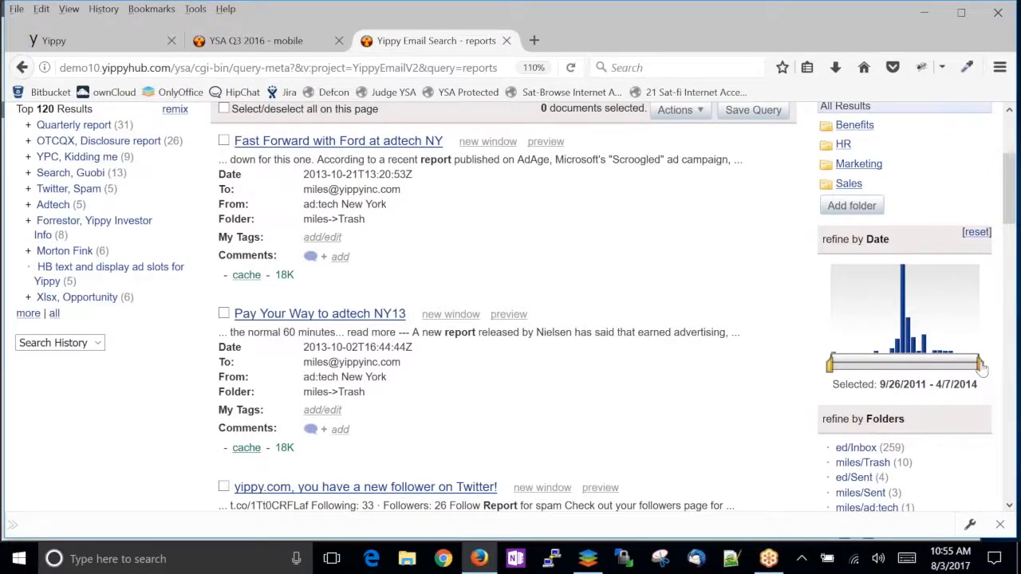
left_click_drag(981, 364, 925, 363)
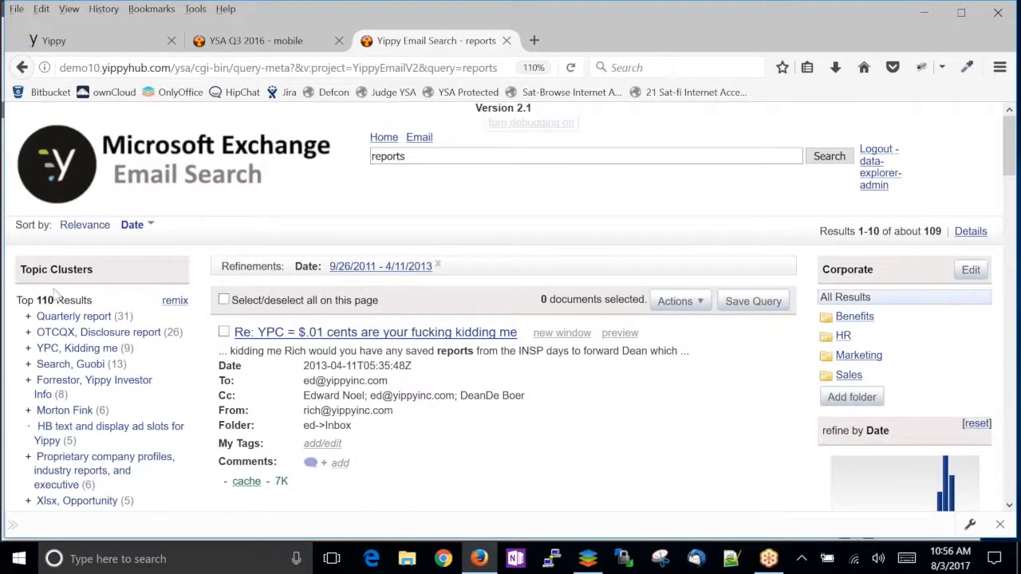
Restrict the results to the Quarterly report topic cluster, showing 31 messages
left_click(73, 316)
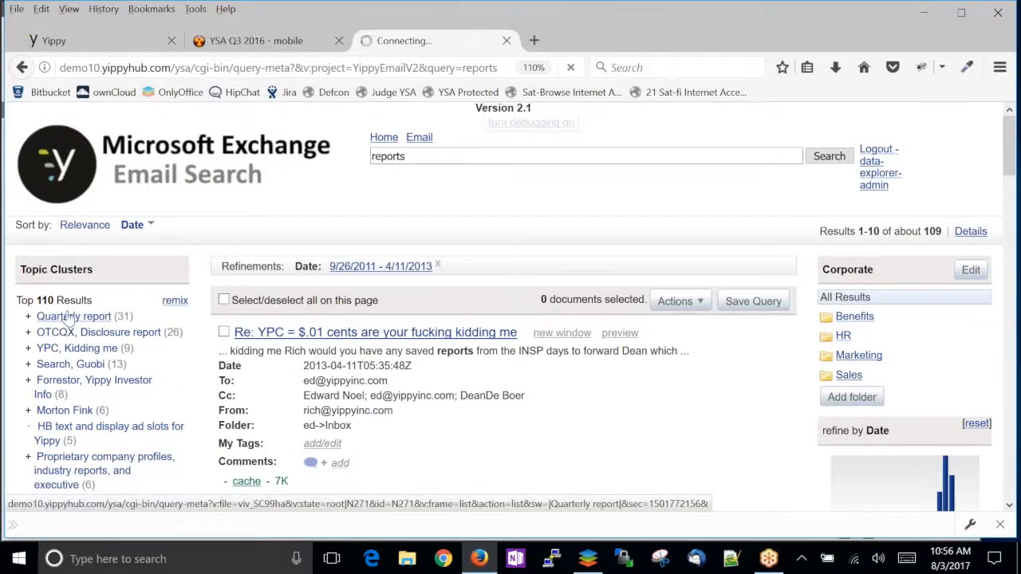
left_click(73, 316)
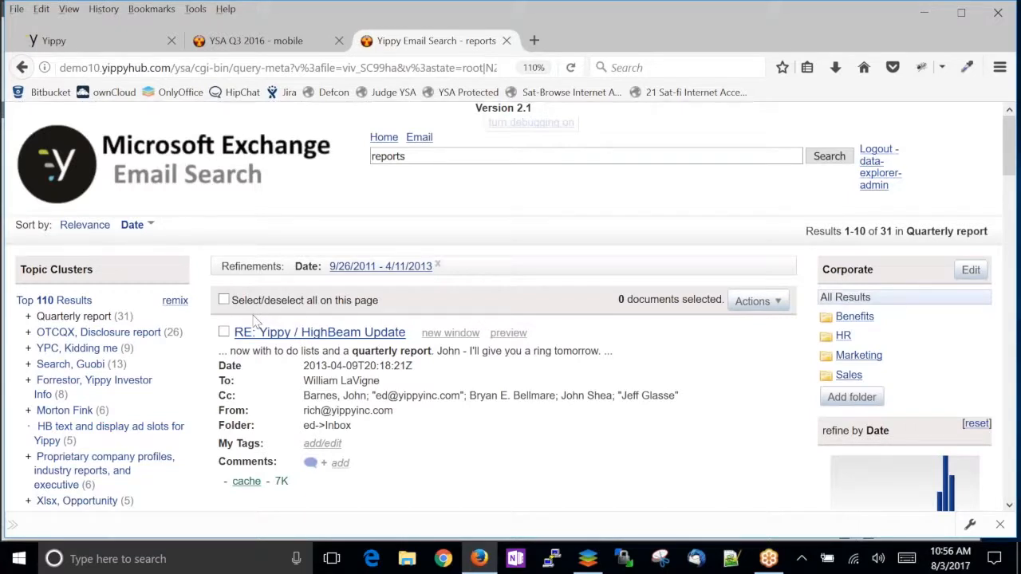
mouse_move(341, 382)
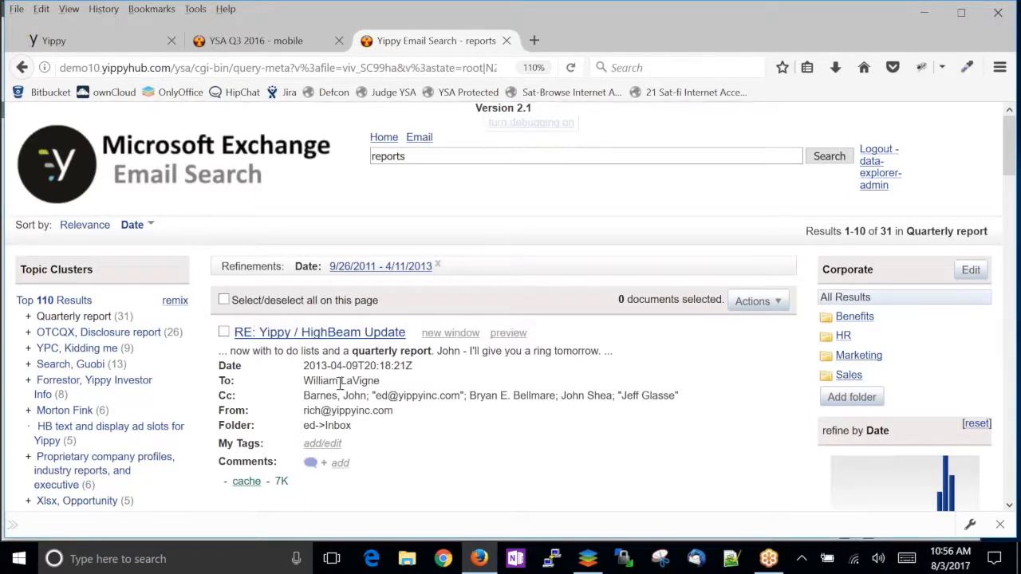
mouse_move(517, 461)
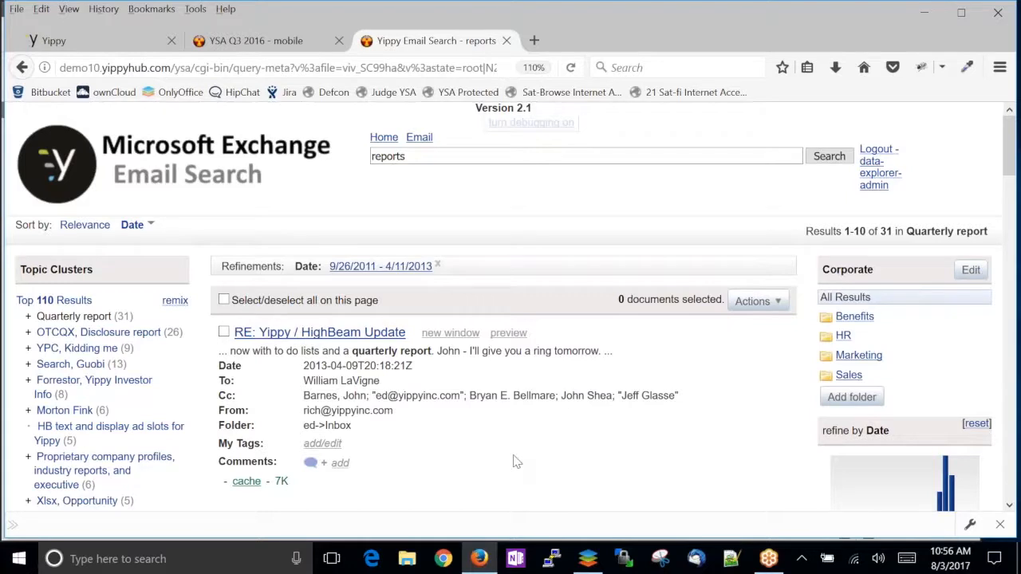
mouse_move(518, 344)
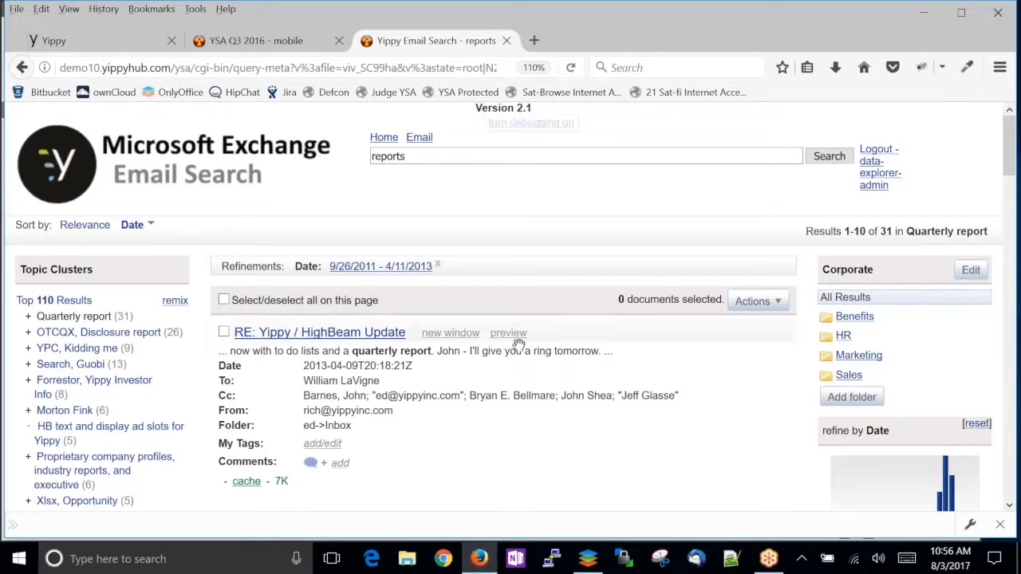
left_click(507, 334)
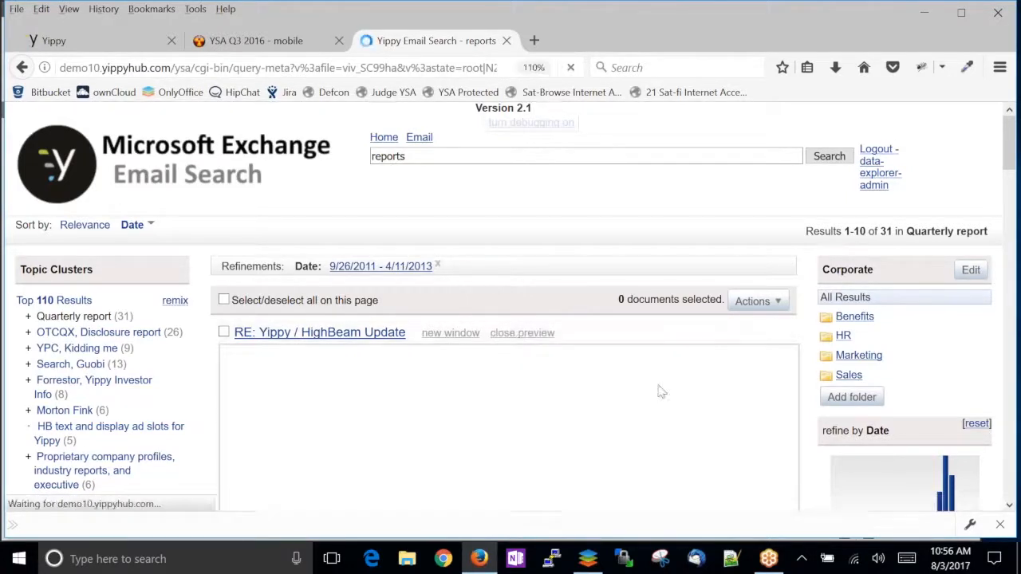
left_click(319, 331)
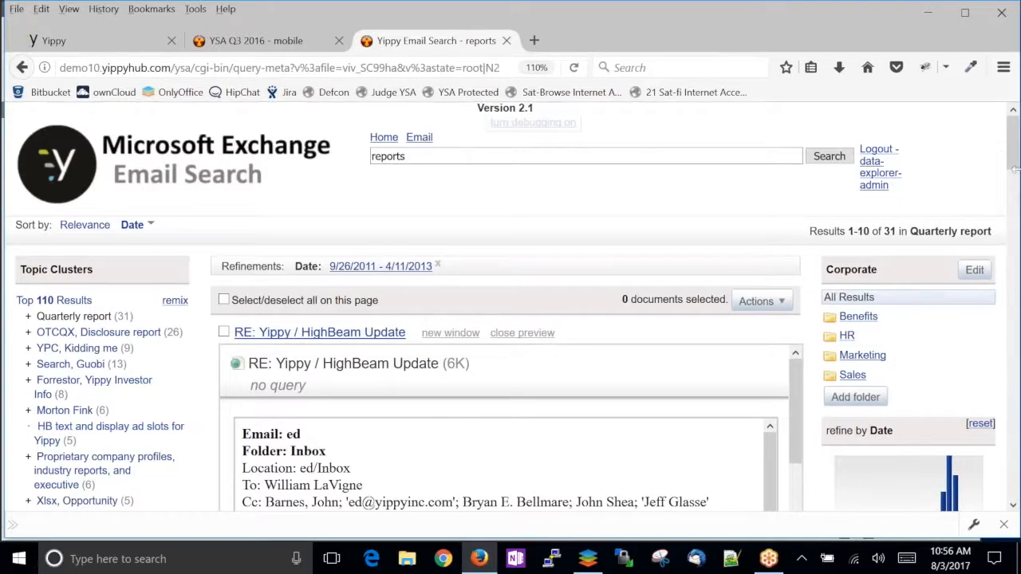
scroll("down", 3)
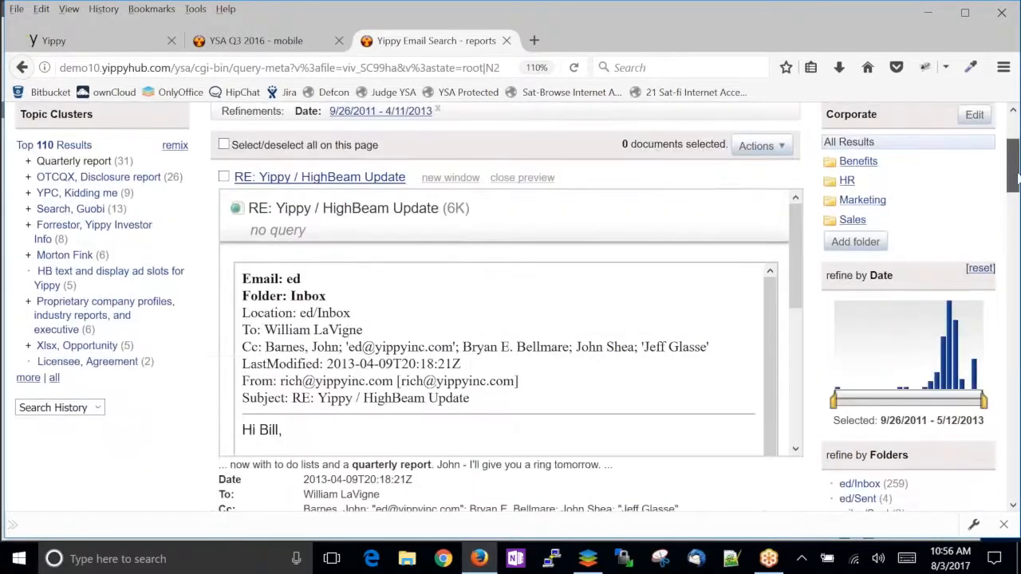
scroll("down", 3)
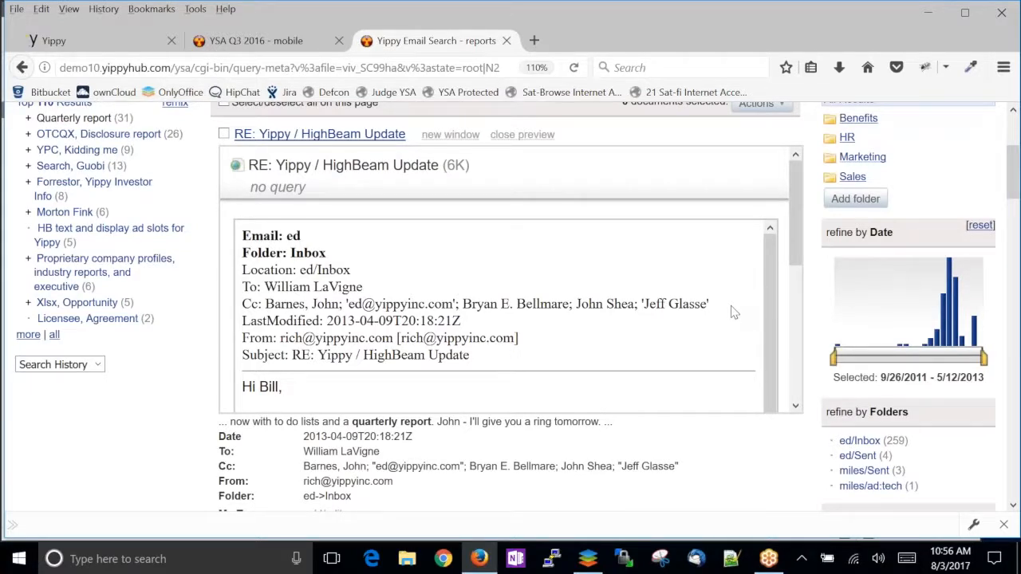
mouse_move(740, 307)
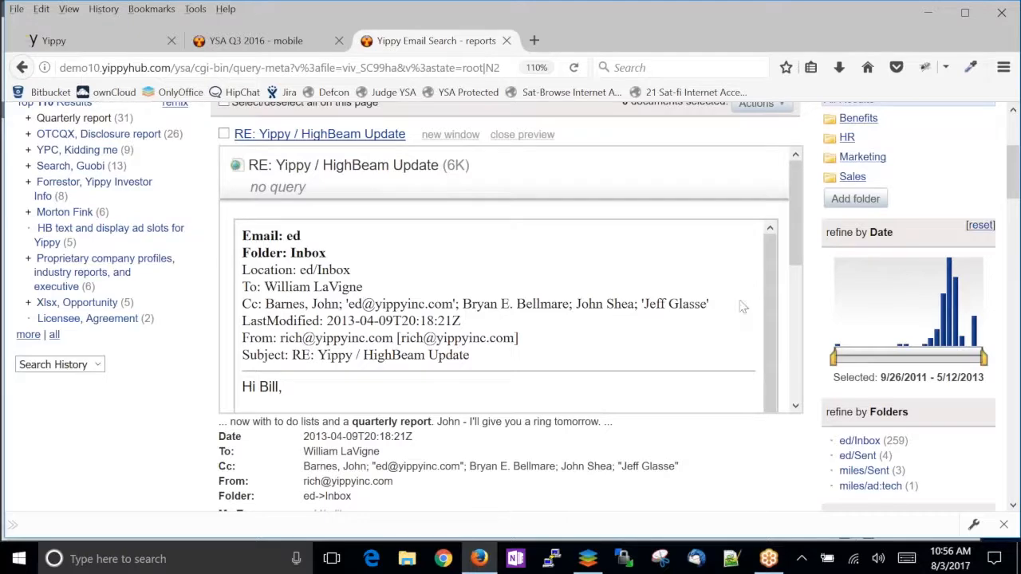
scroll("up", 3)
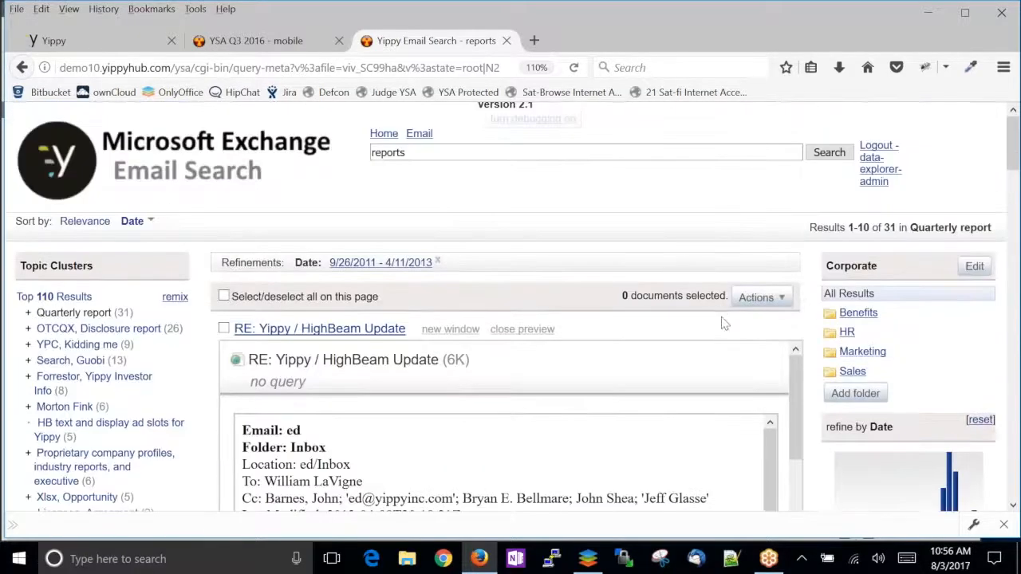
left_click(522, 328)
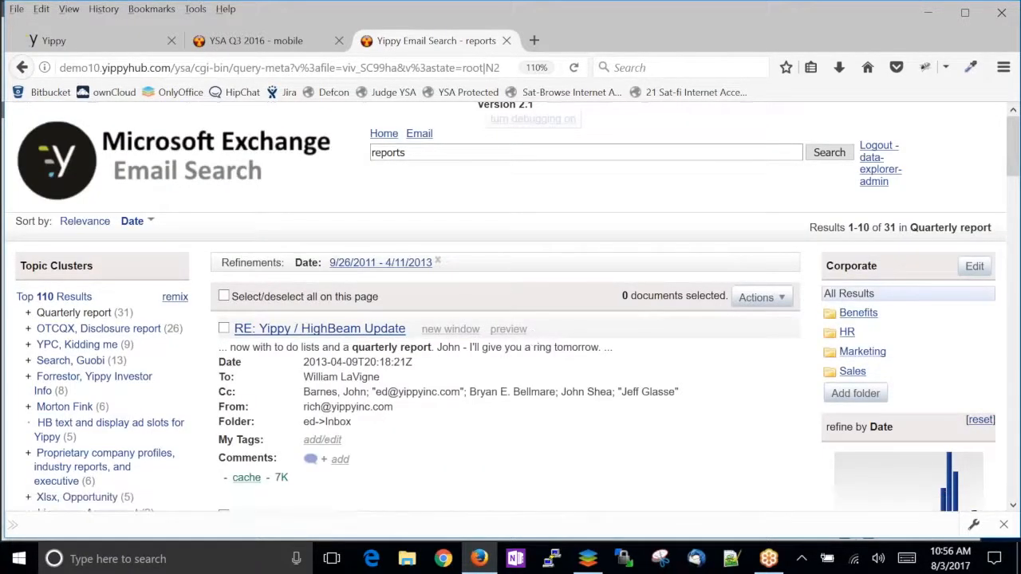
Preview the Quarterly Report PDF result and open its associated 11/30 Quarterly email
scroll("down", 3)
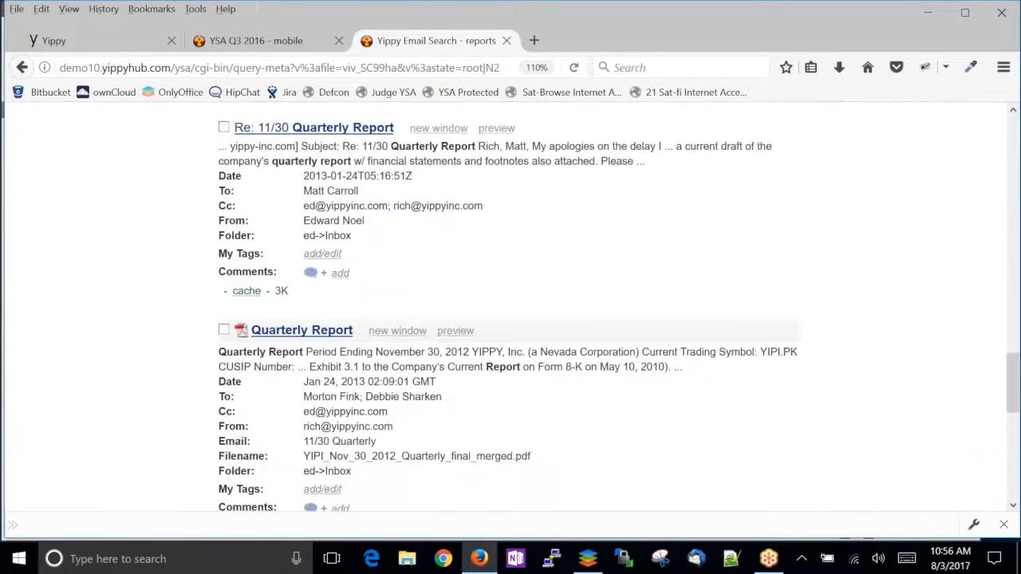
scroll("down", 3)
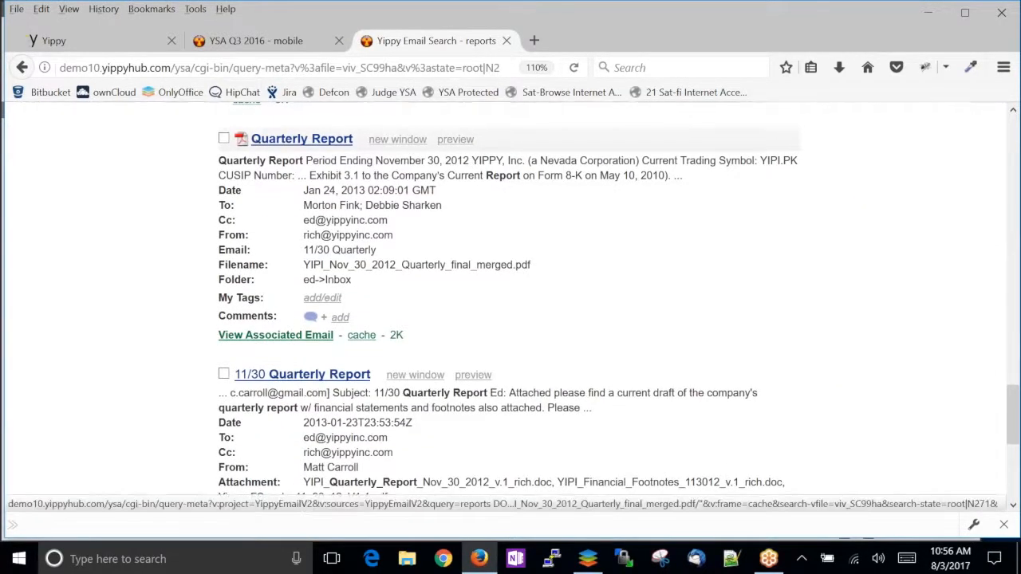
left_click(456, 139)
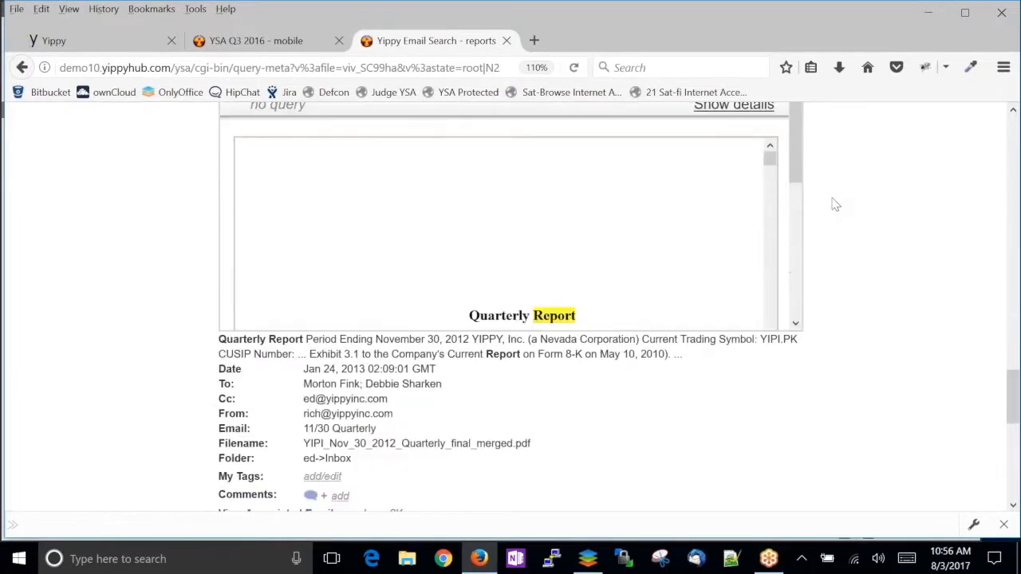
scroll("down", 3)
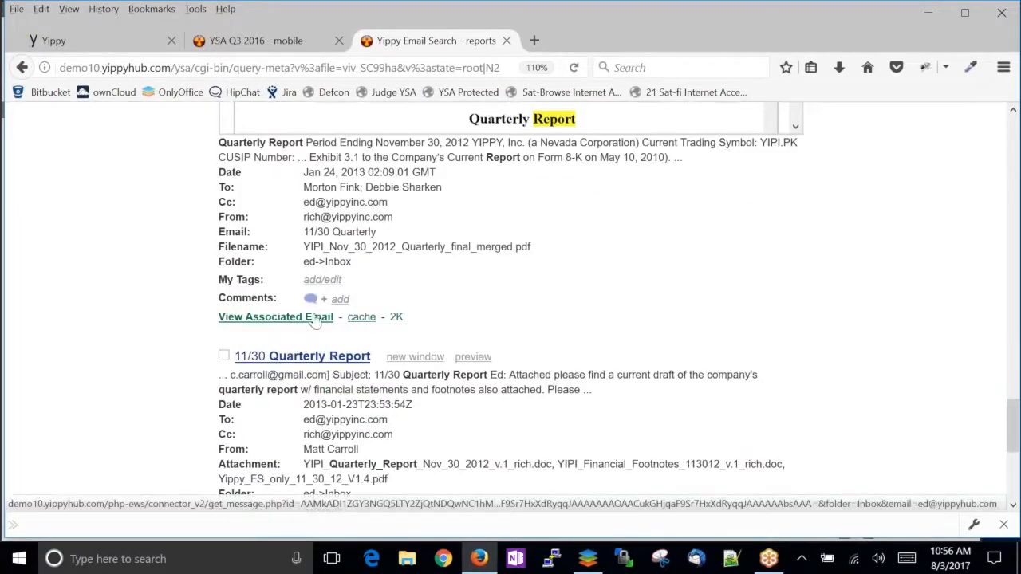
left_click(274, 316)
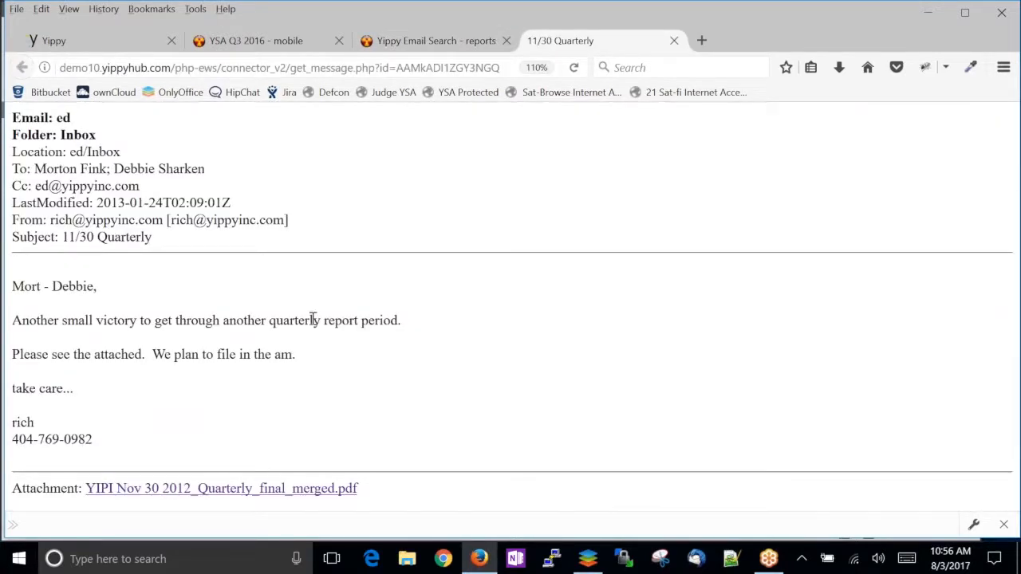